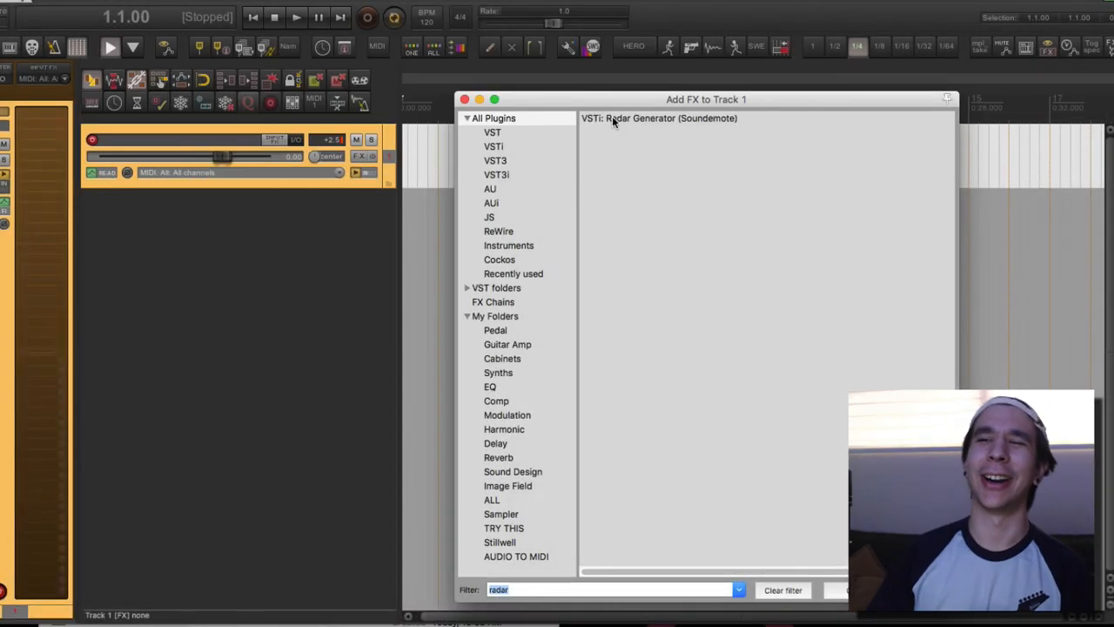
Load the Radar Generator (Soundemote) VSTi onto Track 1 from the Add FX window.
double_click(658, 118)
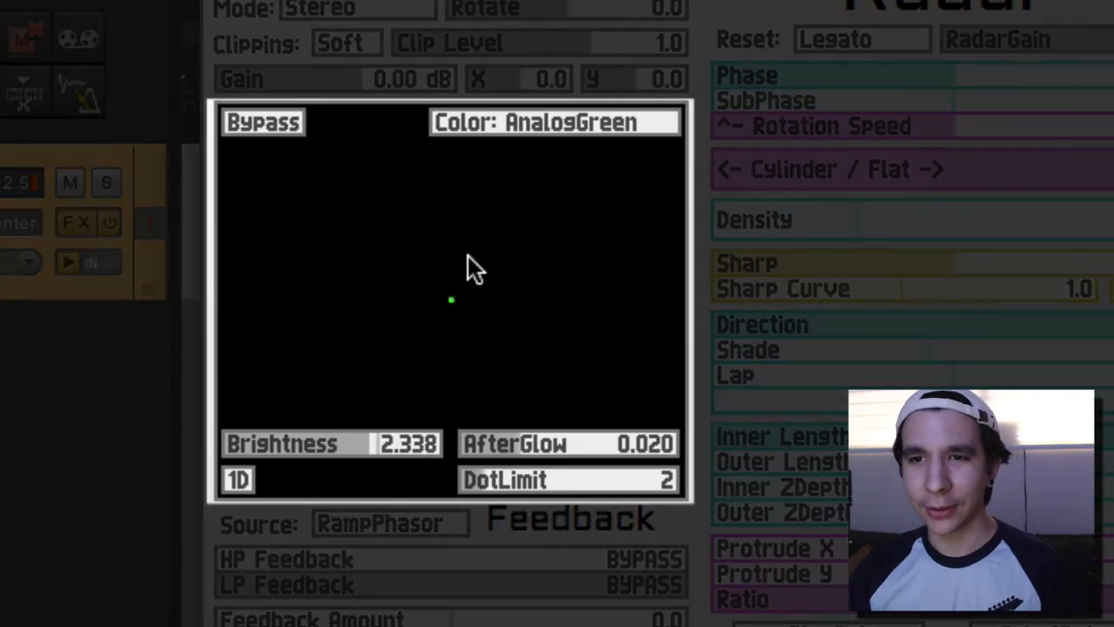
mouse_move(386, 438)
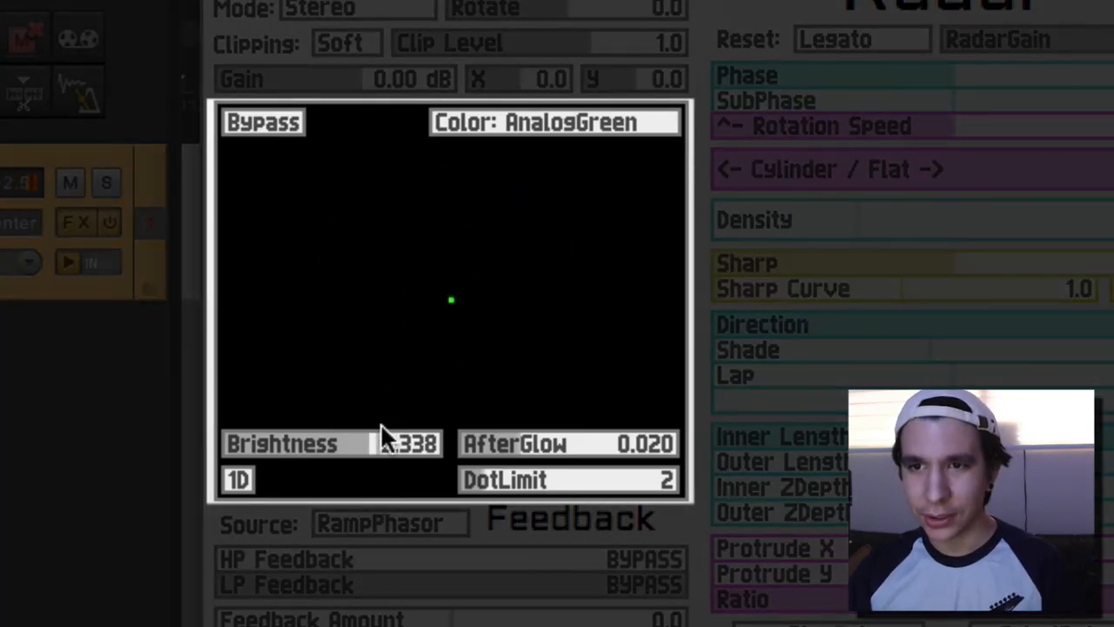
Raise the scope Brightness well above its previous level after a brief dip.
drag(409, 444, 331, 444)
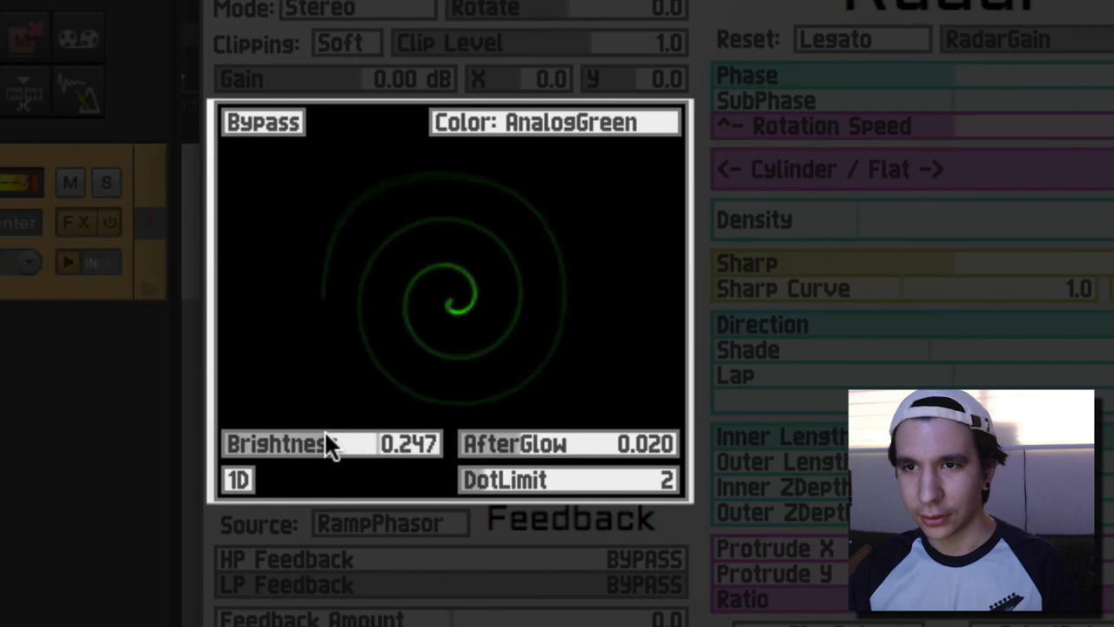
drag(330, 444, 365, 444)
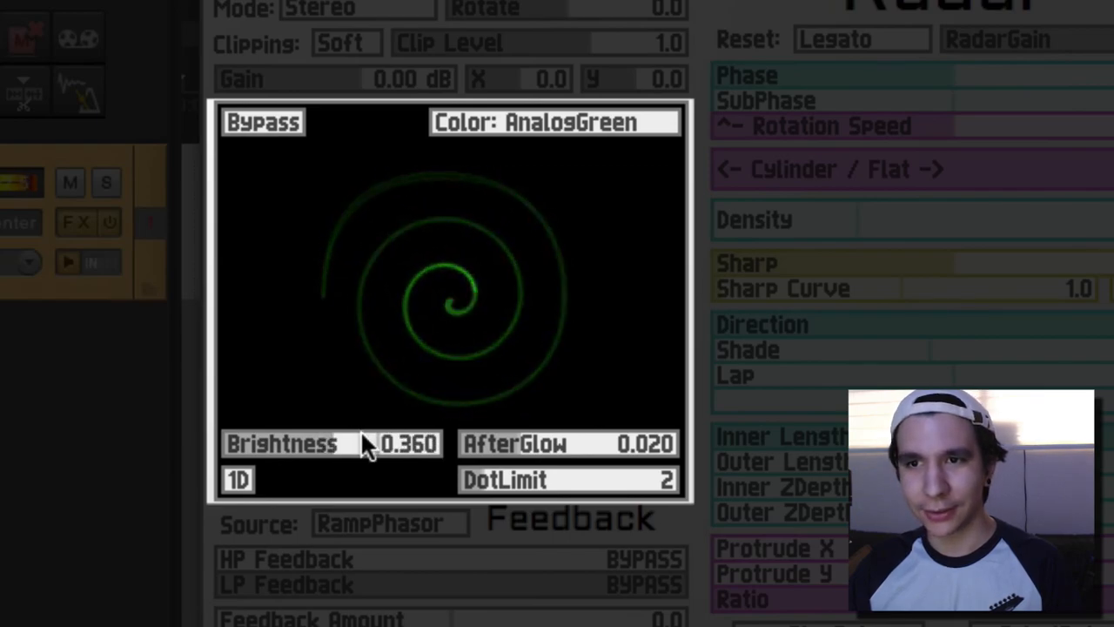
drag(365, 444, 531, 443)
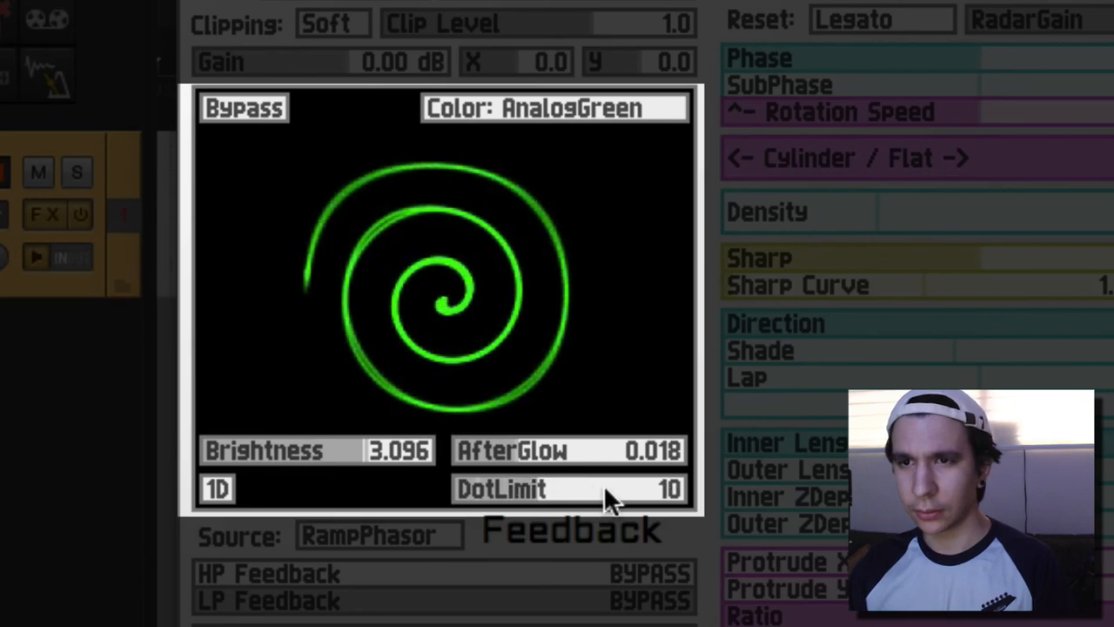
Shorten the AfterGlow slightly and set the scope DotLimit to draw dots only.
click(571, 488)
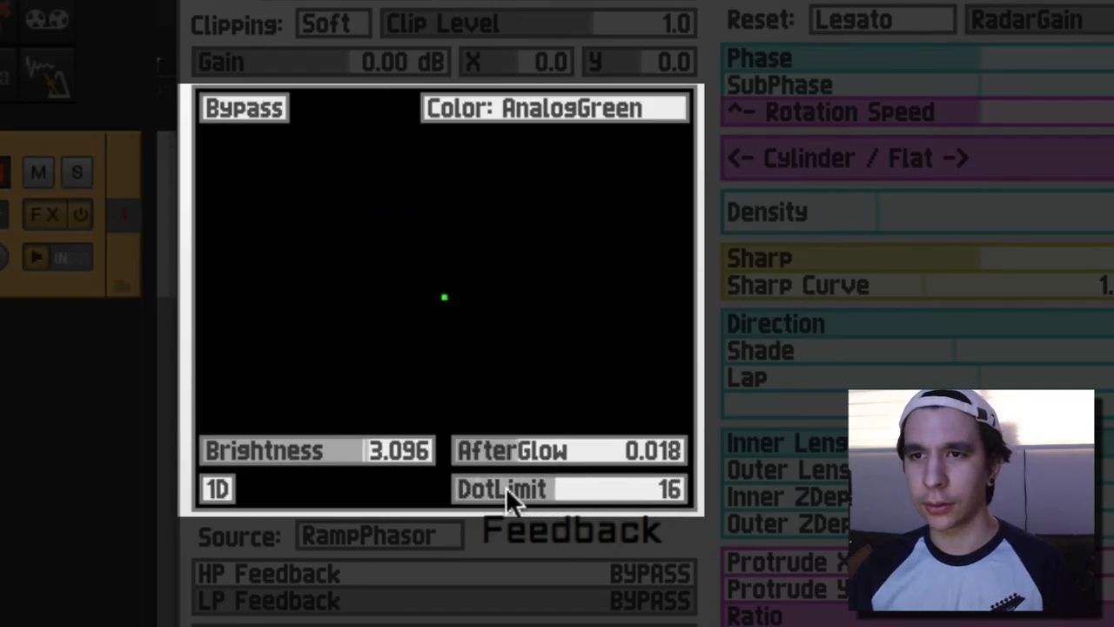
drag(513, 488, 627, 488)
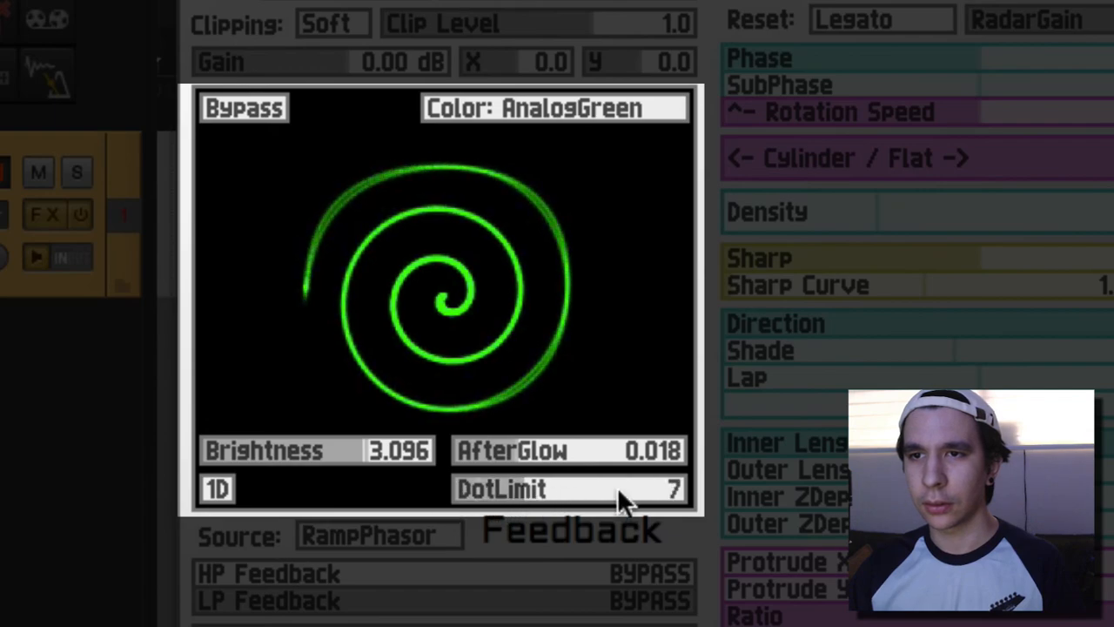
click(571, 487)
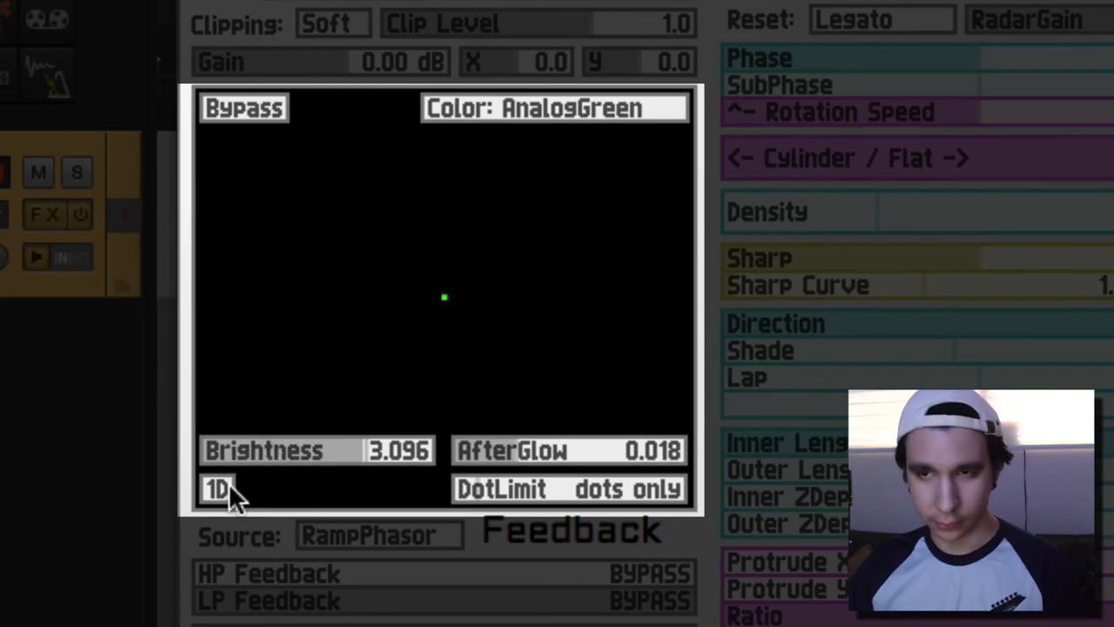
Switch the scope to the 1D waveform view showing four cycles.
click(216, 488)
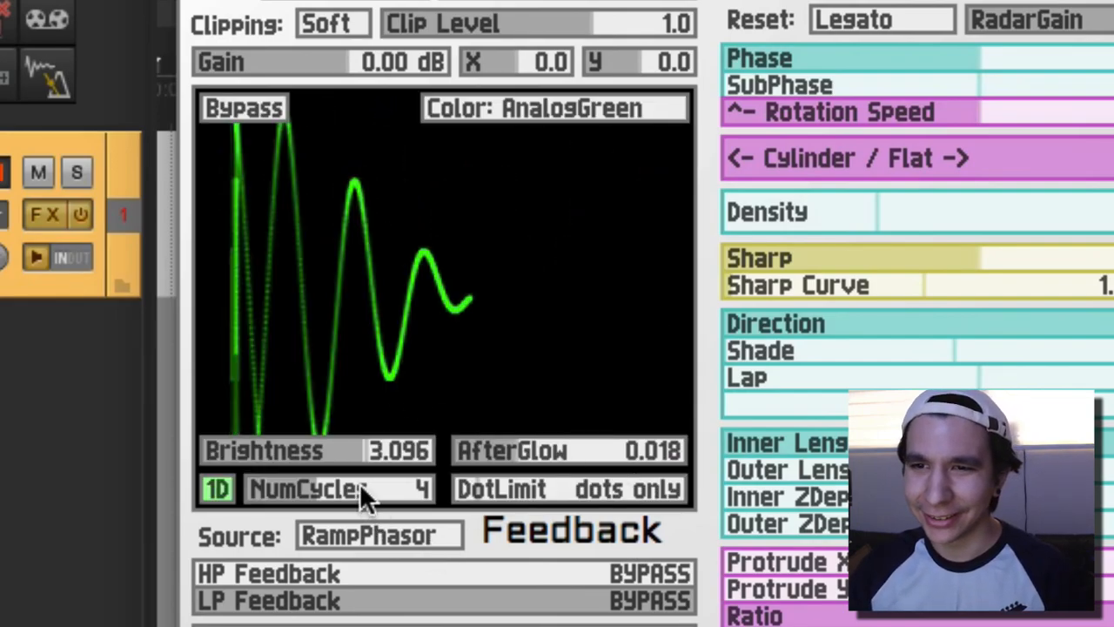
drag(366, 487, 427, 488)
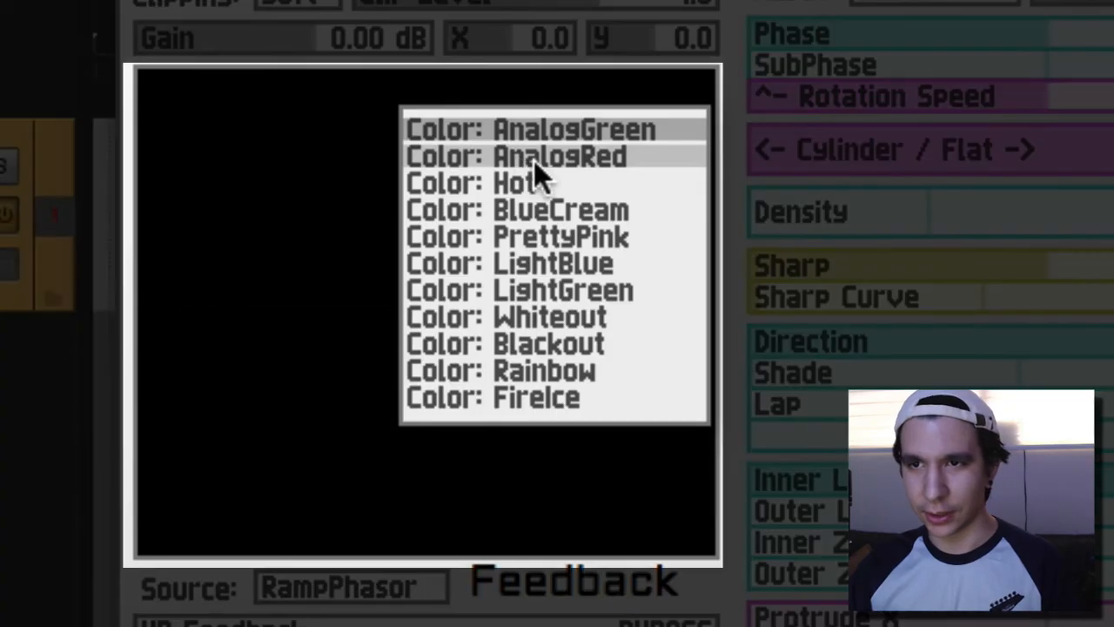
Change the scope colour scheme from green to BlueCream, then PrettyPink.
click(559, 156)
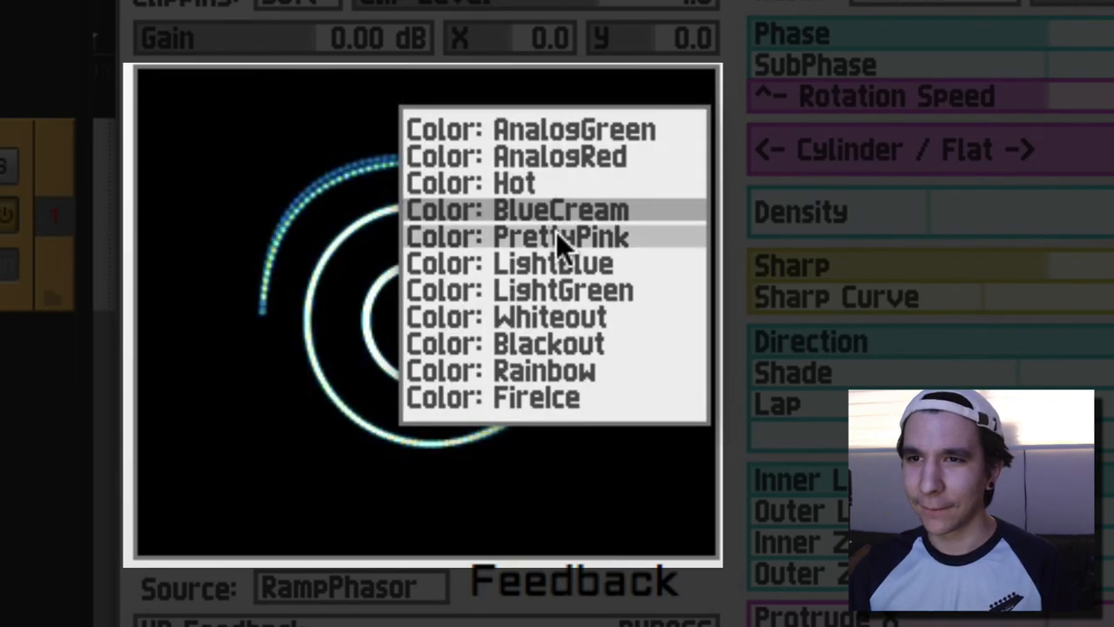
click(560, 237)
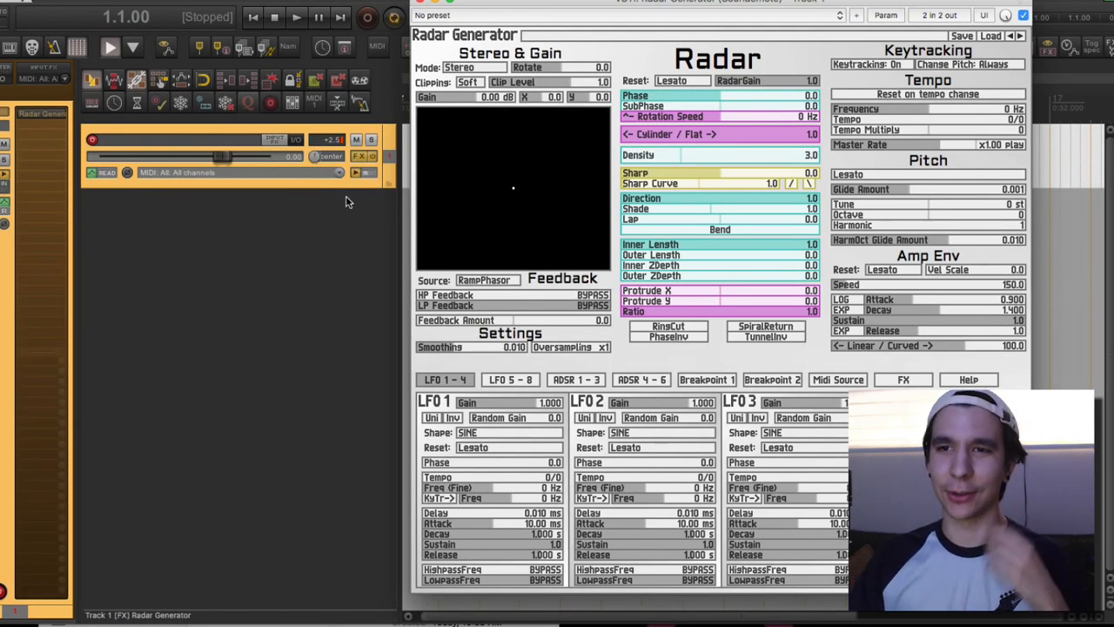
mouse_move(332, 228)
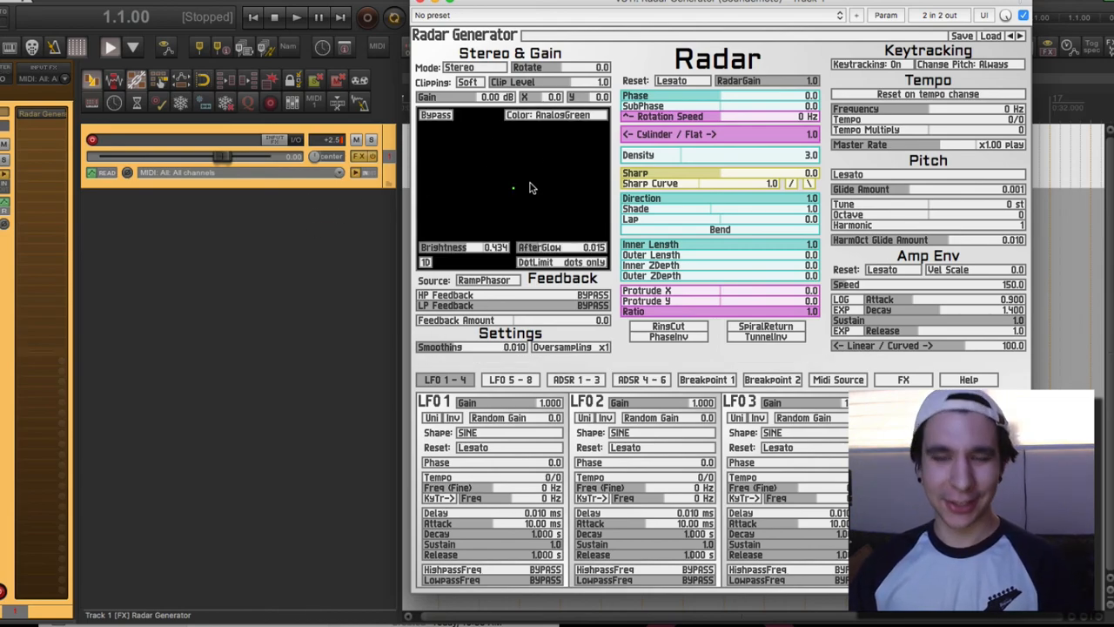
mouse_move(470, 167)
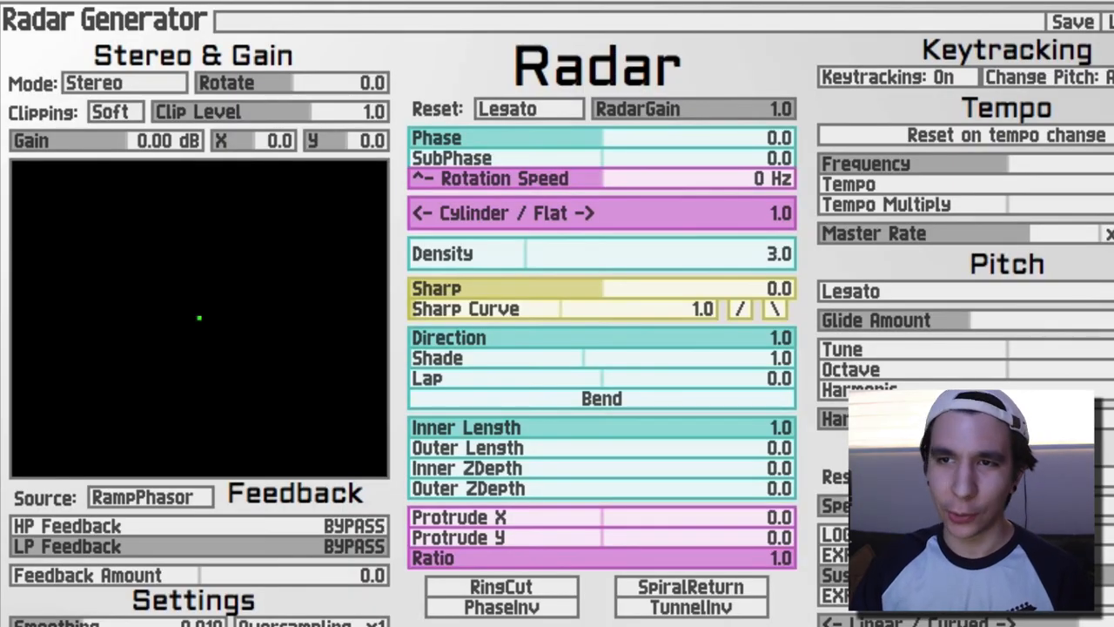
mouse_move(608, 142)
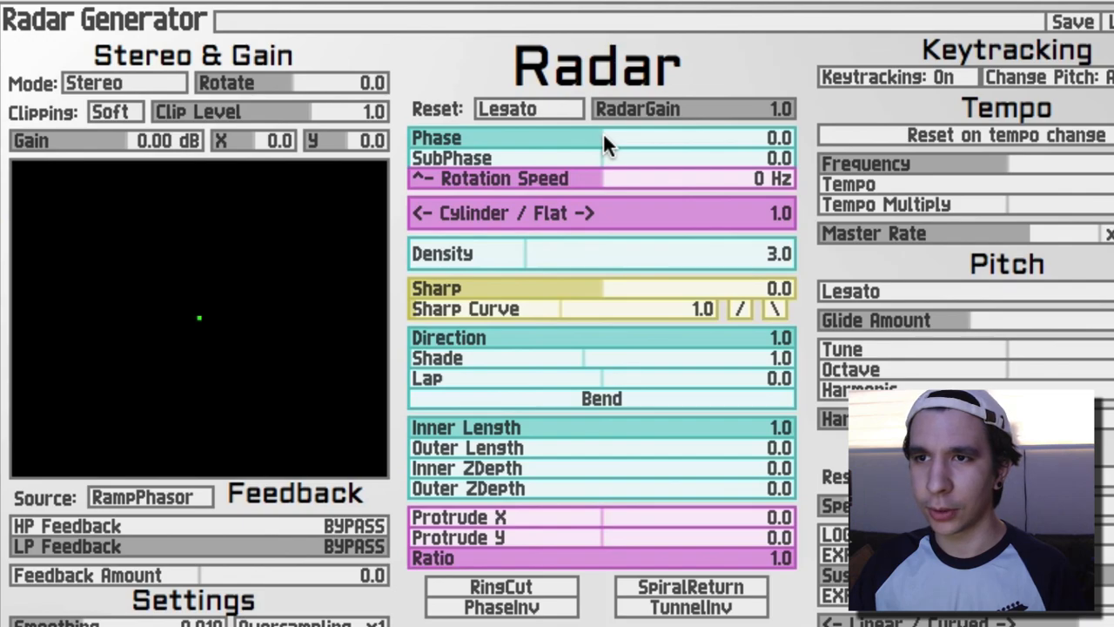
Sweep the radar Phase up and back, settling it at 0.030.
drag(609, 137, 735, 138)
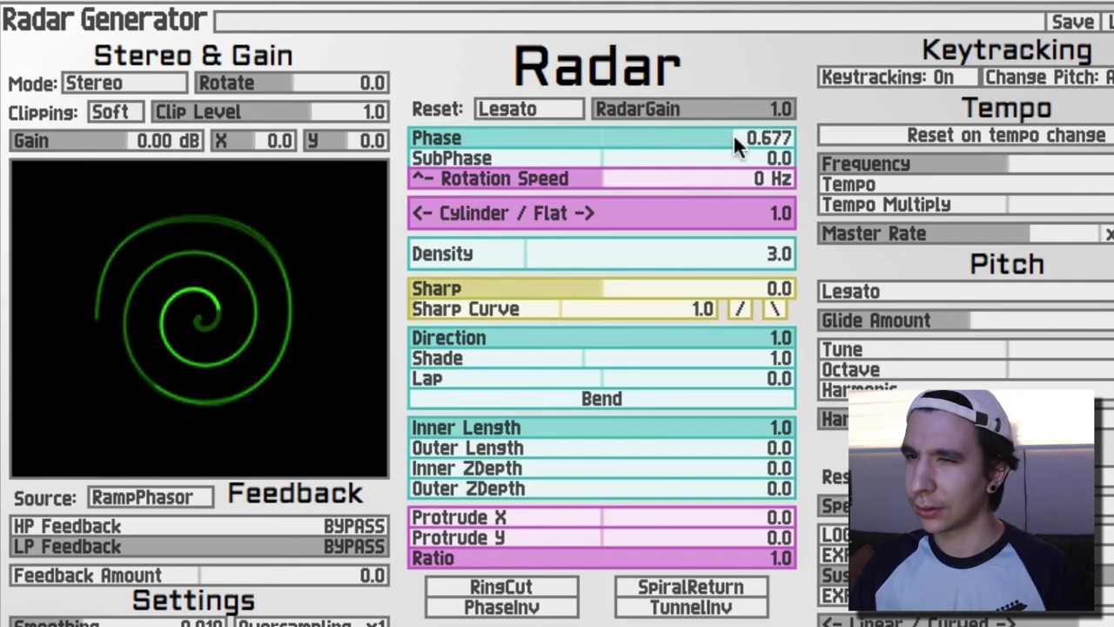
drag(739, 135, 606, 136)
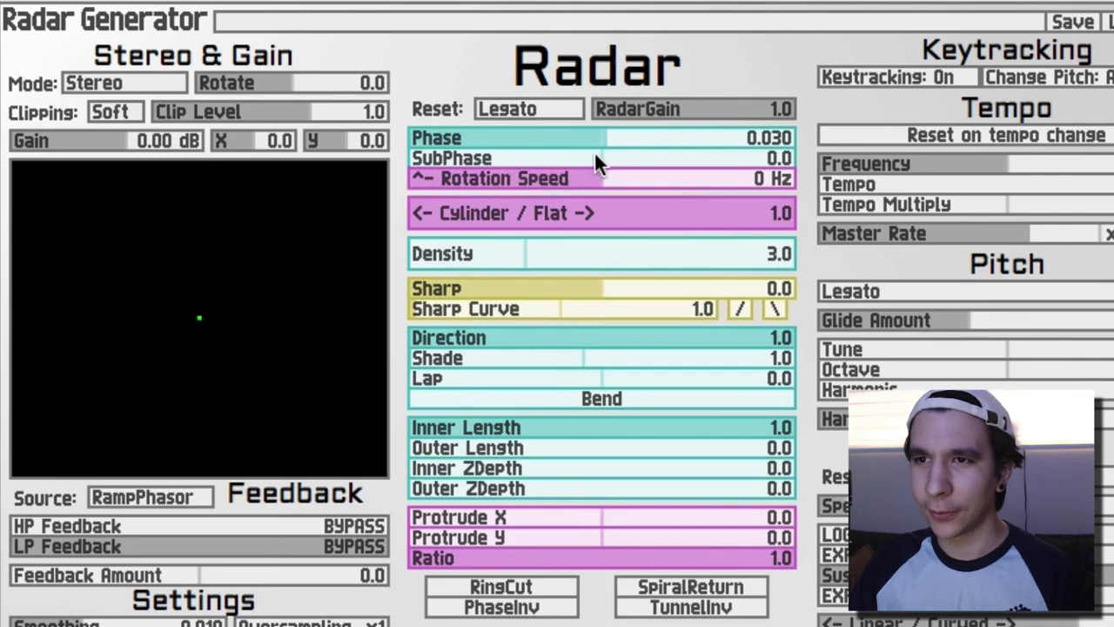
drag(601, 157, 682, 157)
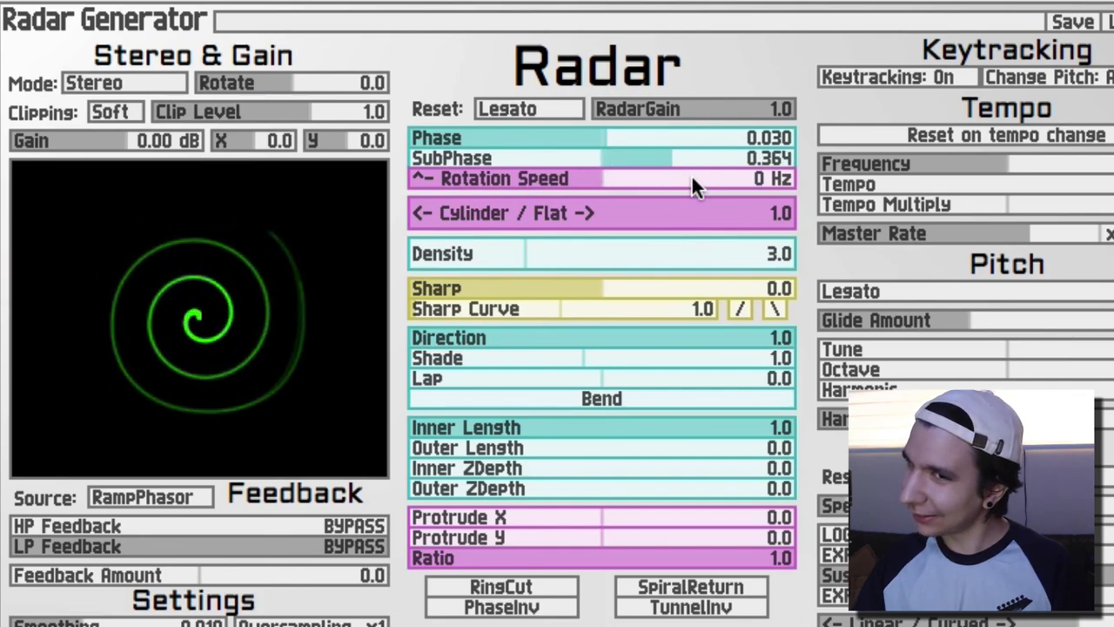
Set SubPhase to 0.483 and Rotation Speed to about +2.40 Hz.
drag(696, 157, 783, 157)
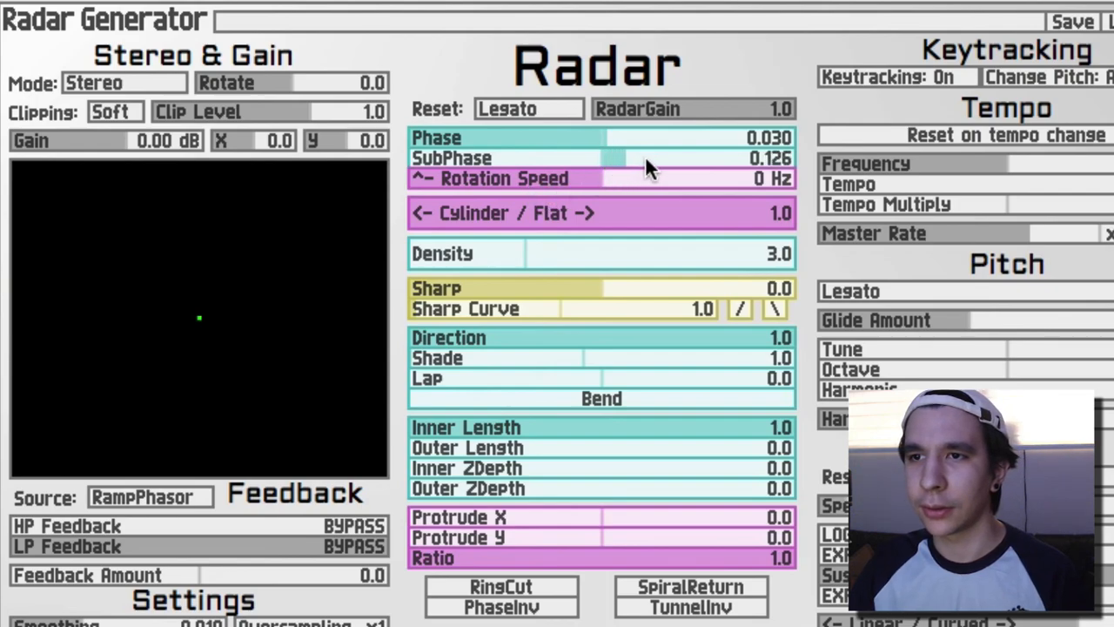
drag(609, 178, 661, 177)
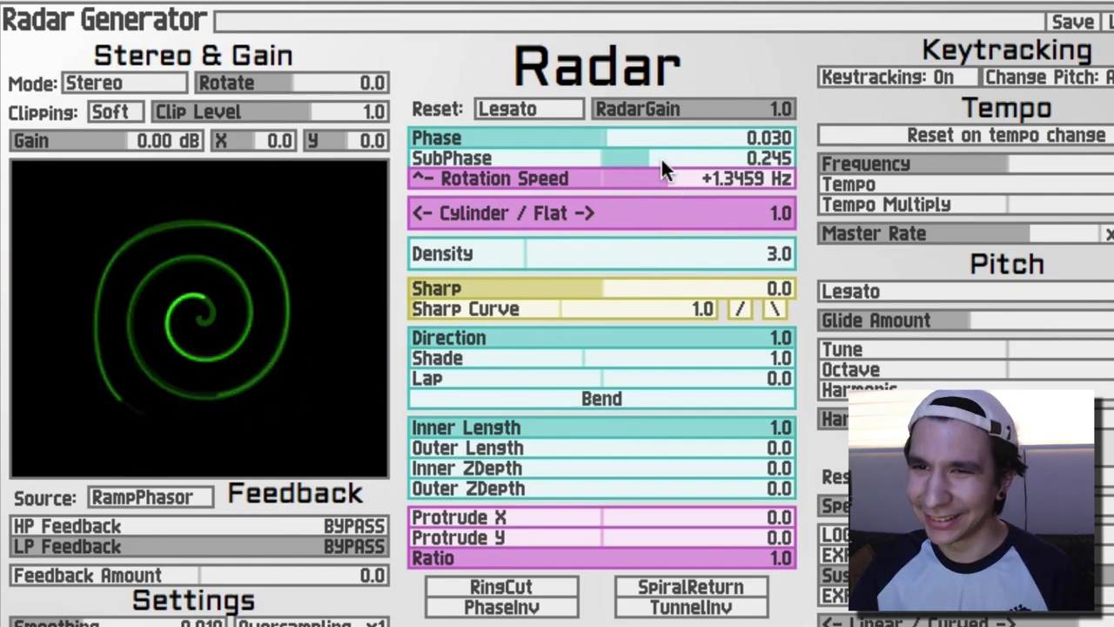
drag(661, 178, 713, 178)
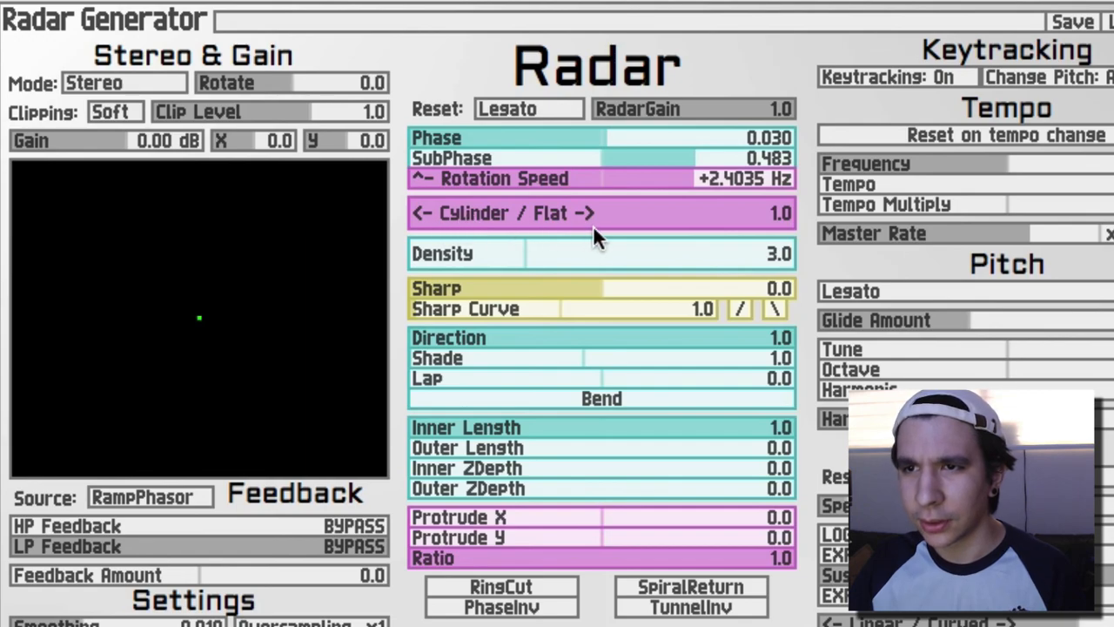
mouse_move(775, 235)
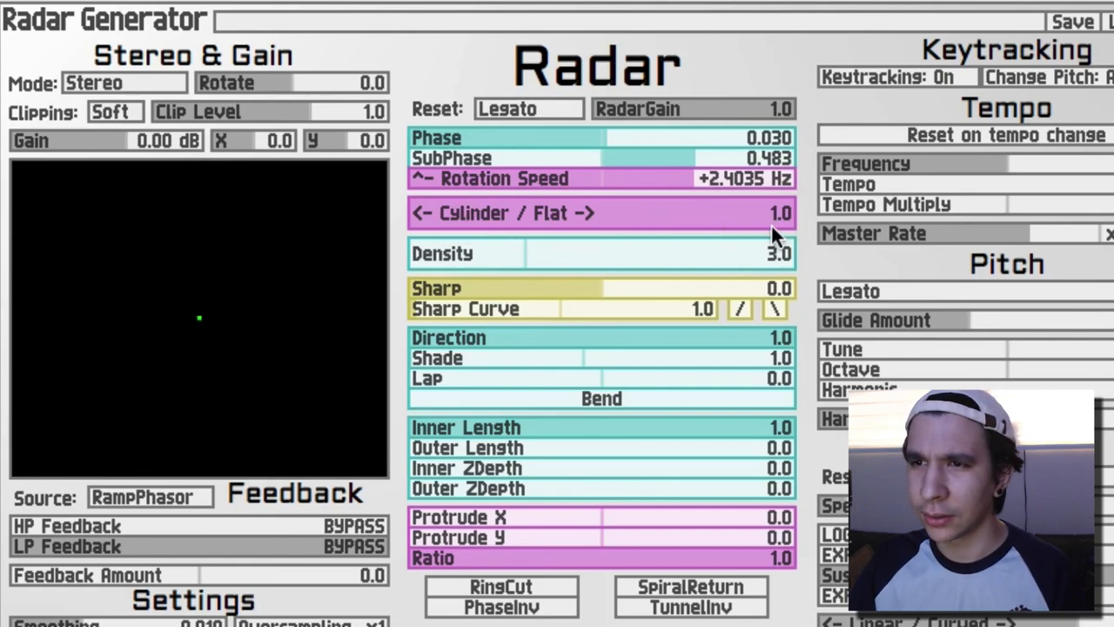
Sweep the Cylinder/Flat shape toward cylinder and back to 0.981, nearly flat.
drag(775, 213, 758, 212)
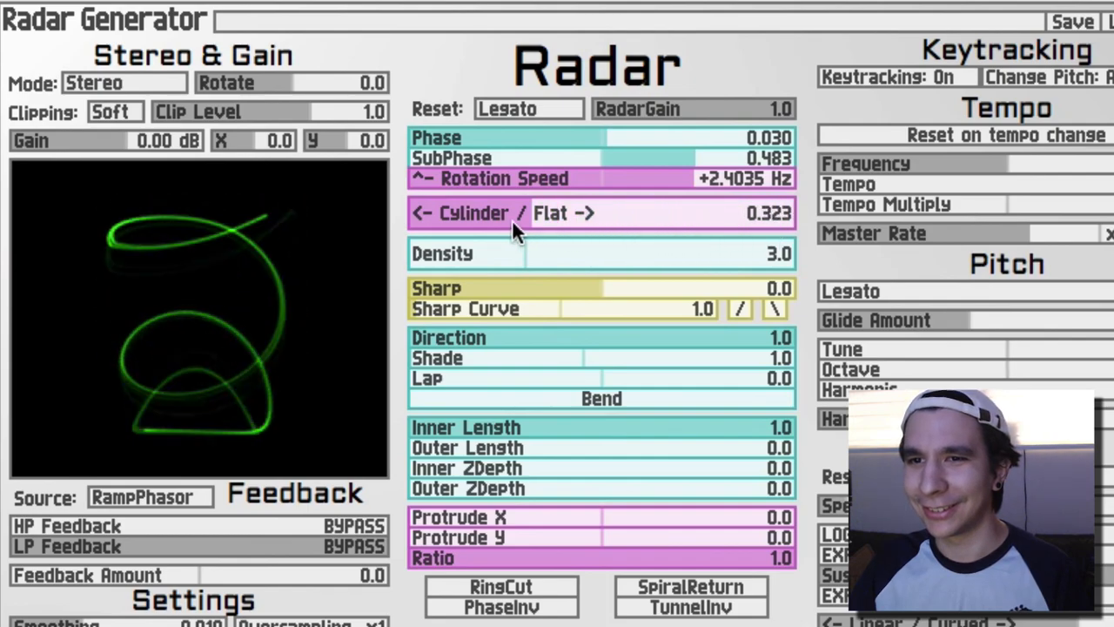
drag(522, 212, 688, 212)
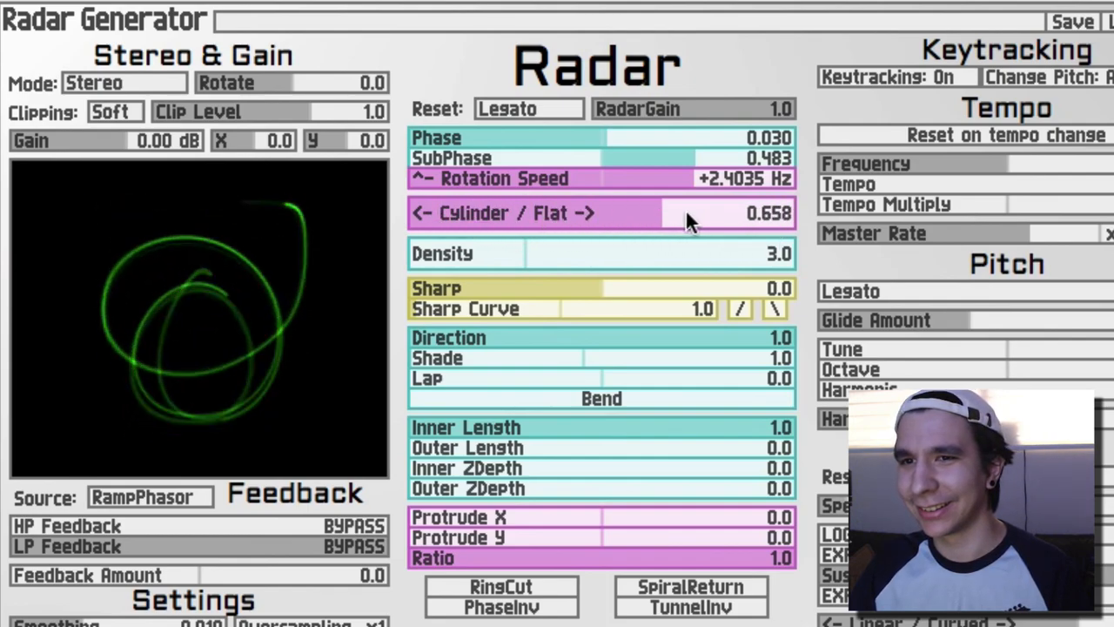
drag(688, 212, 783, 212)
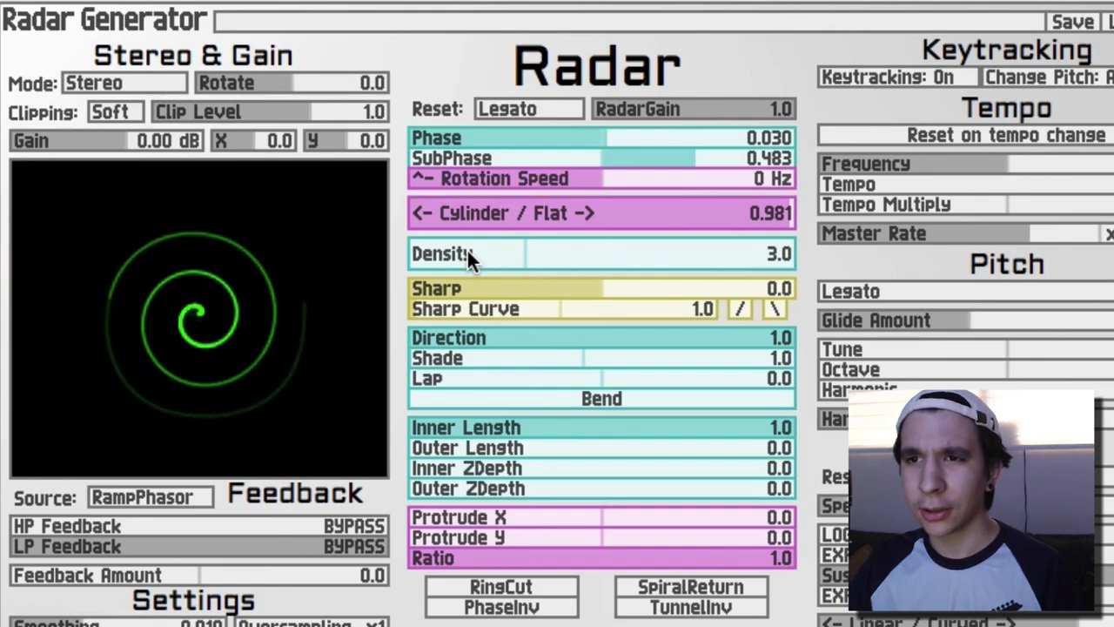
Sweep Density up to about 25 spiral arms and back down to 3.0.
drag(470, 254, 578, 261)
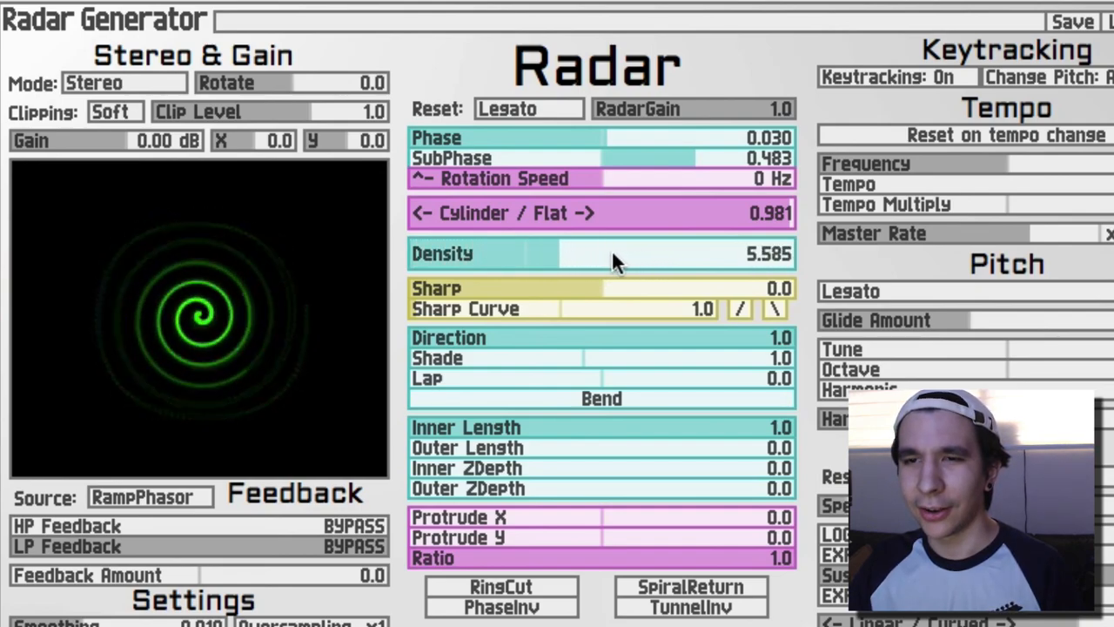
drag(618, 254, 522, 254)
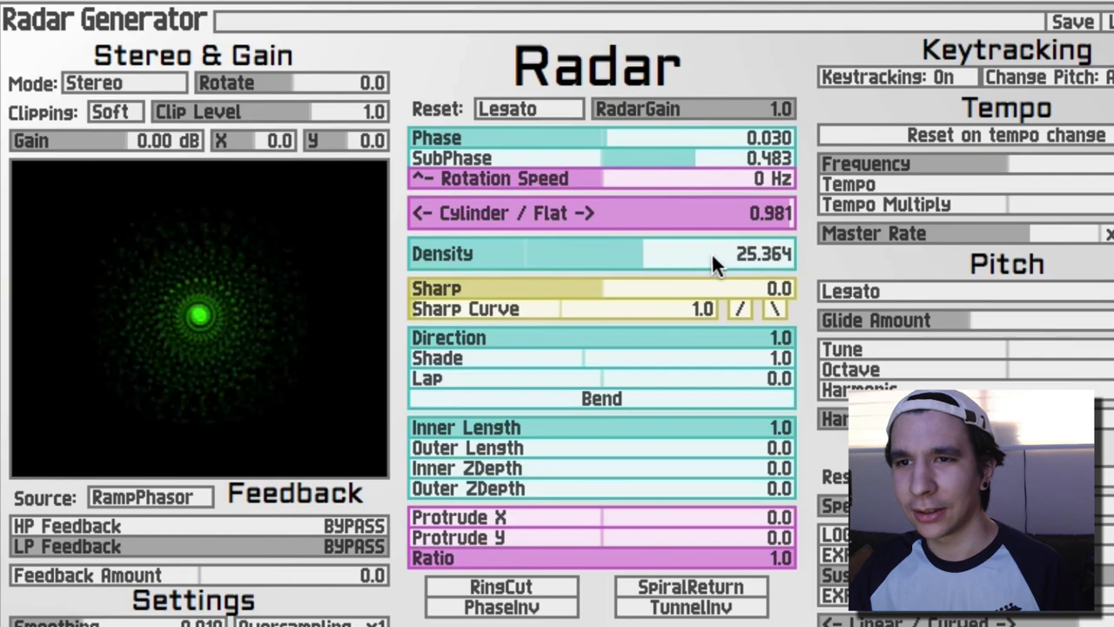
drag(713, 254, 652, 254)
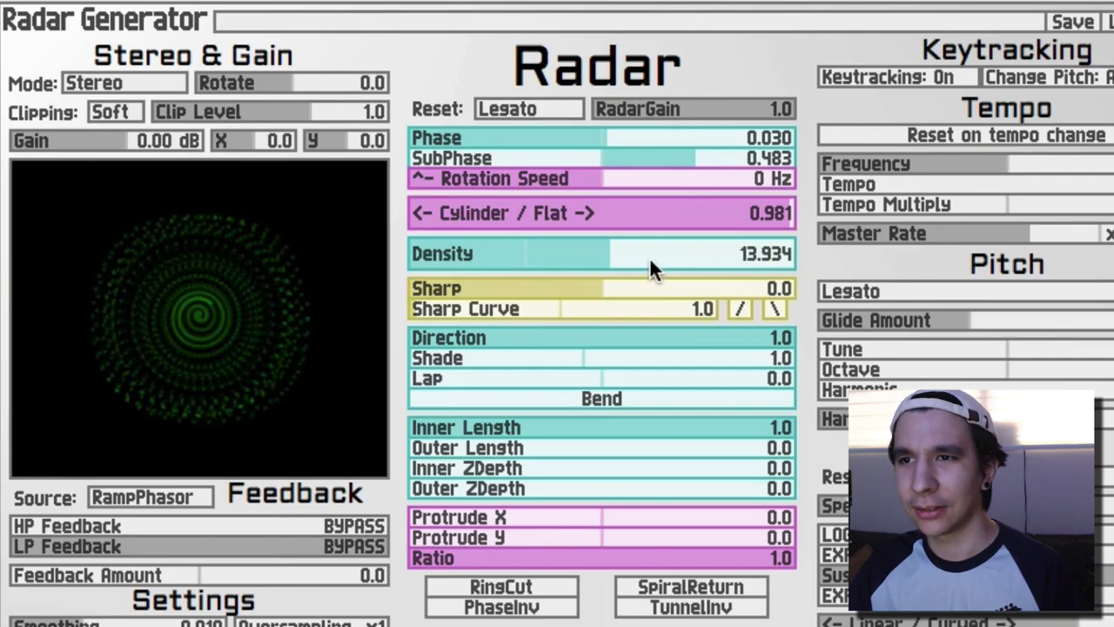
drag(653, 254, 543, 254)
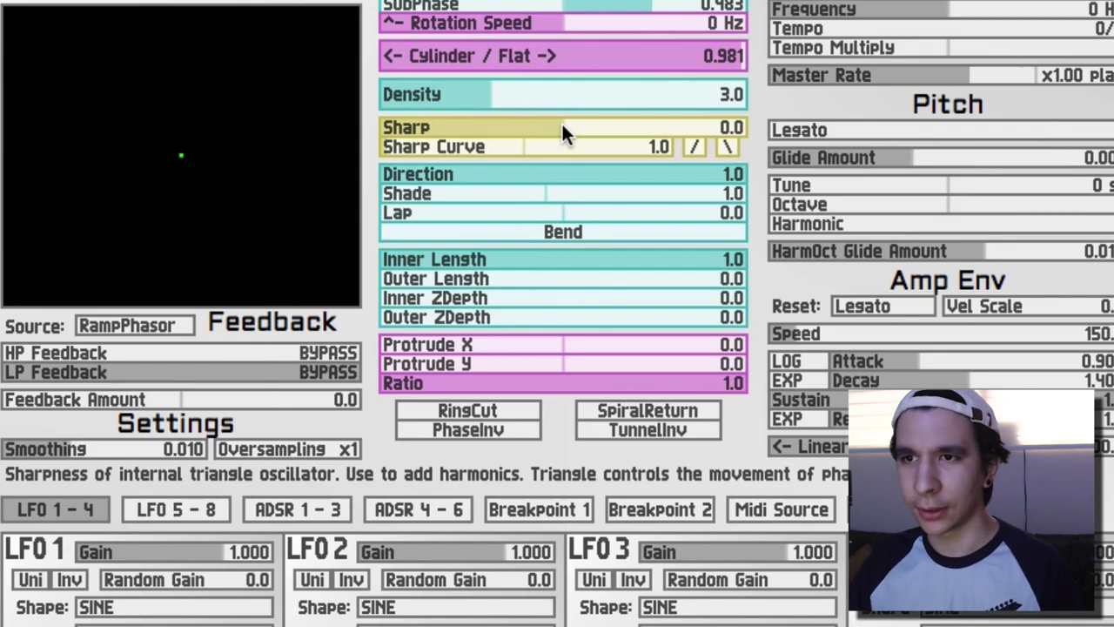
Sweep the Sharp amount up, then down past zero, auditioning the spiral.
drag(560, 127, 577, 127)
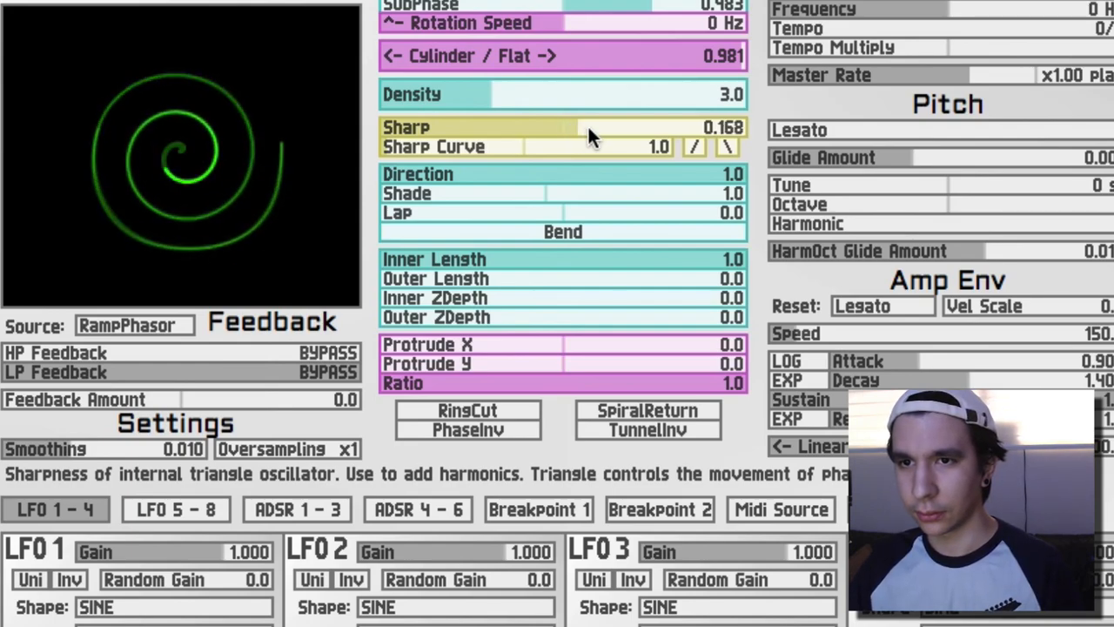
drag(575, 129, 652, 129)
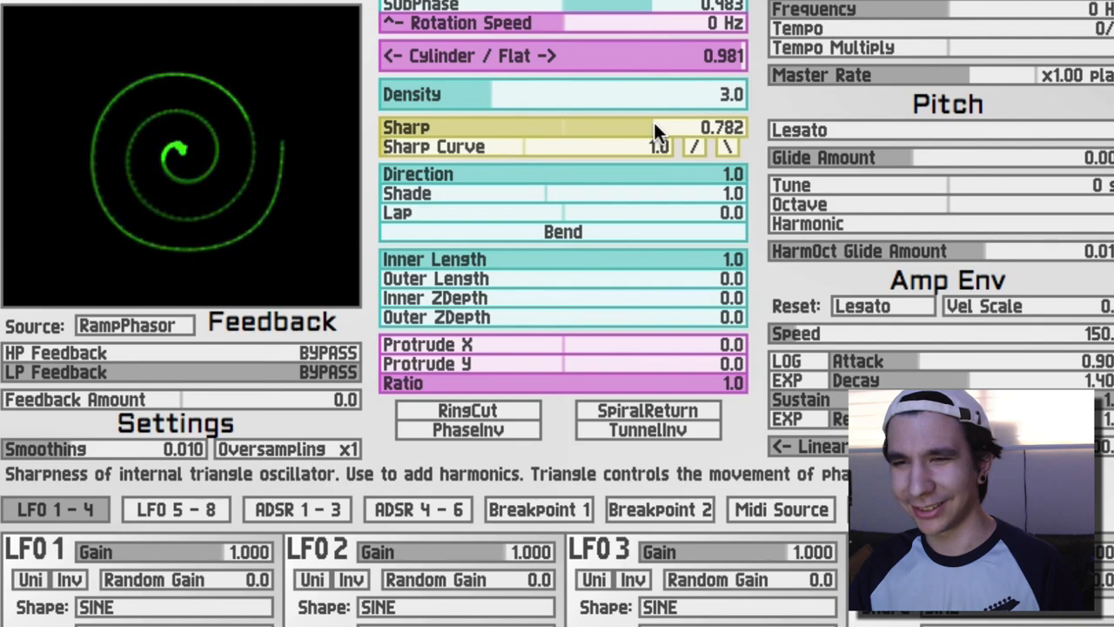
drag(679, 127, 705, 127)
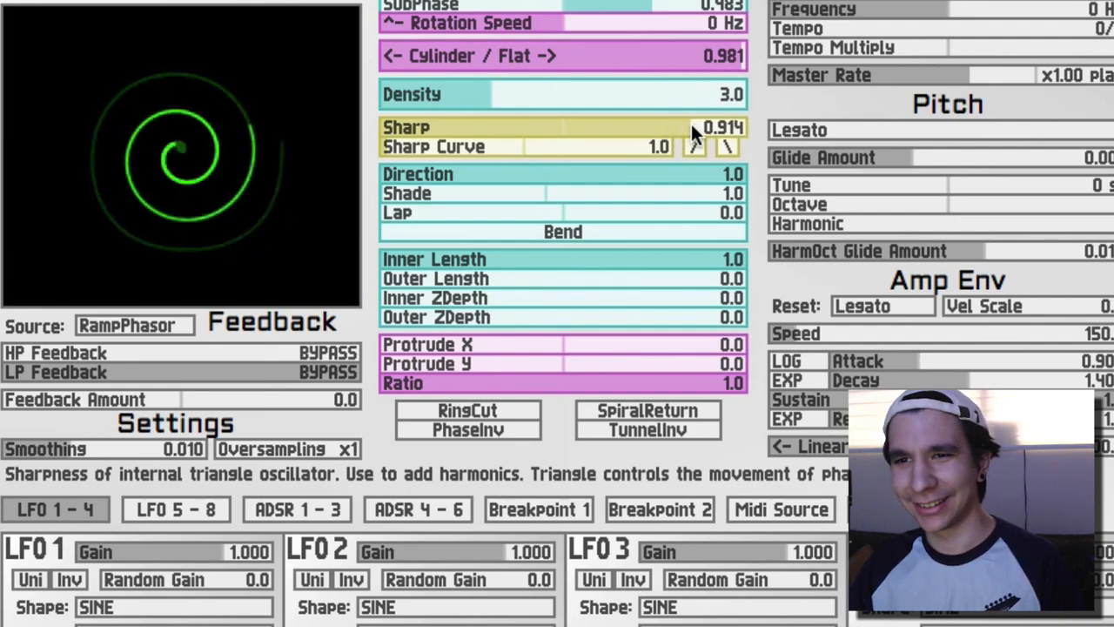
drag(696, 127, 626, 127)
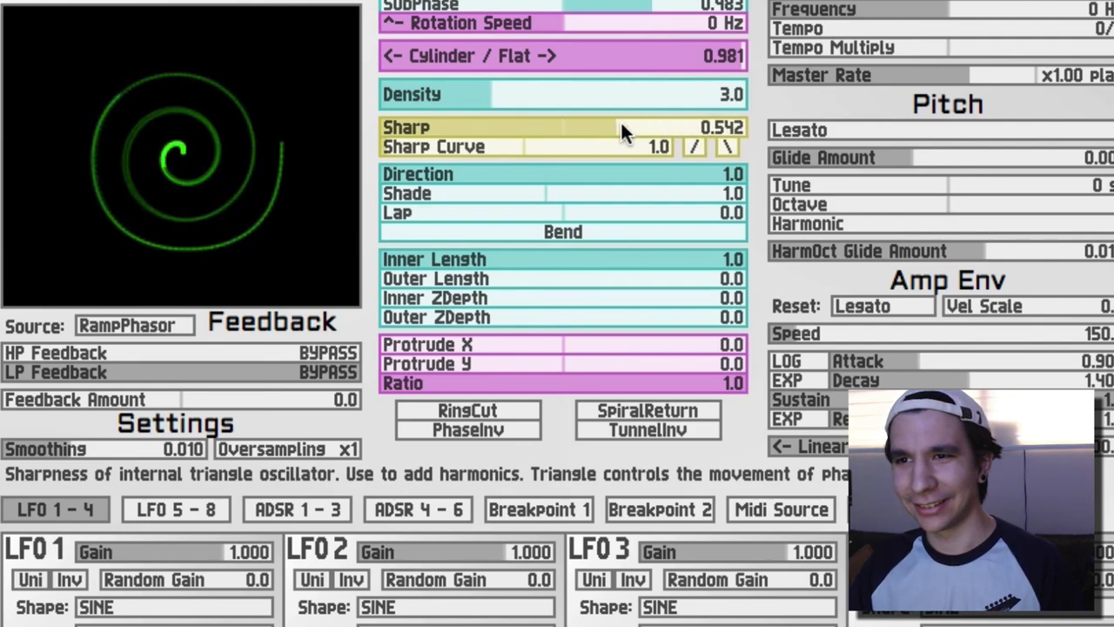
drag(627, 128, 584, 129)
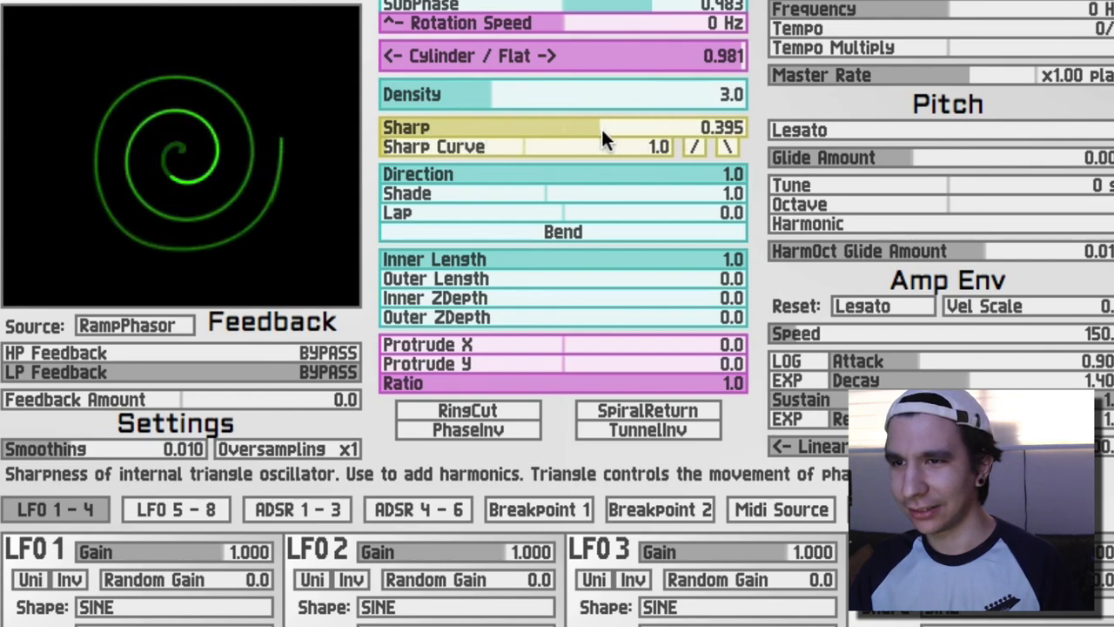
drag(606, 129, 490, 129)
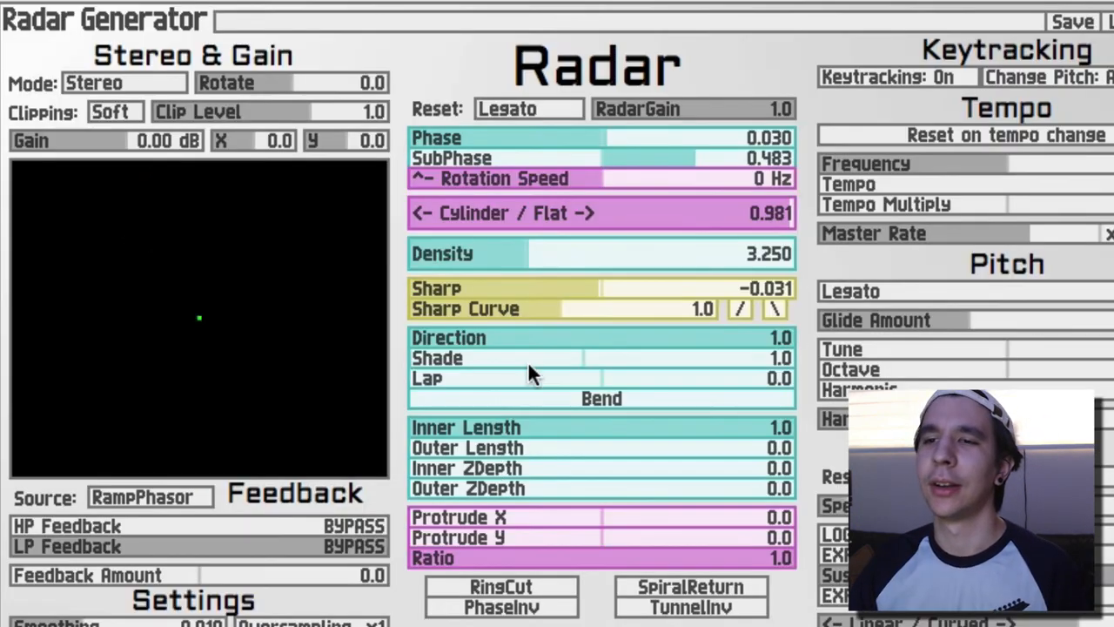
mouse_move(538, 313)
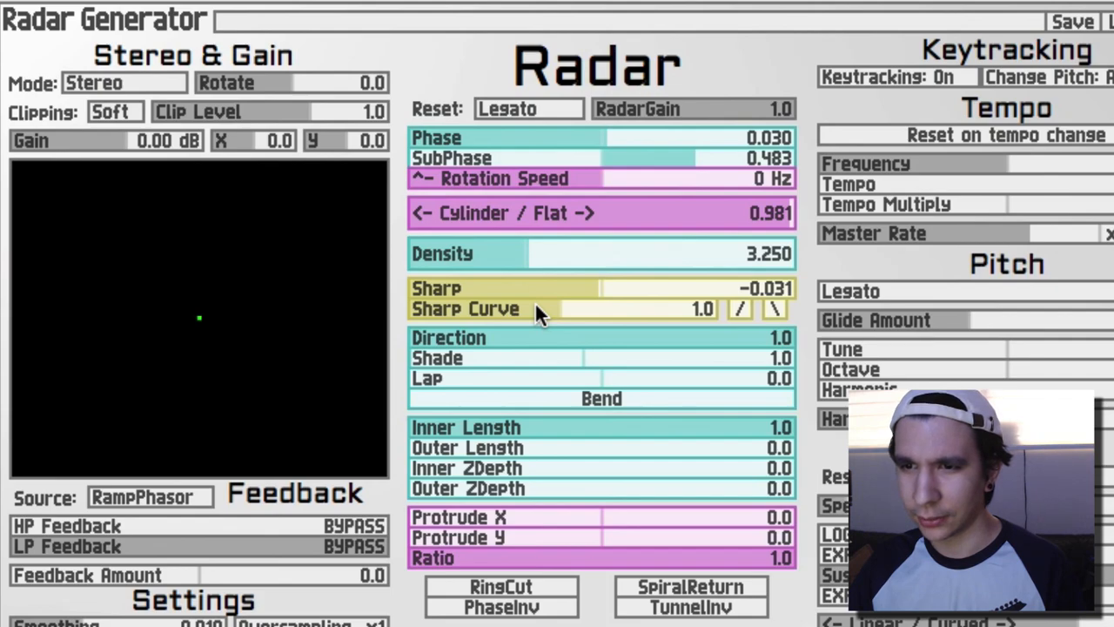
Settle Sharp at 0.575 and Sharp Curve at 1.341.
drag(539, 310, 627, 310)
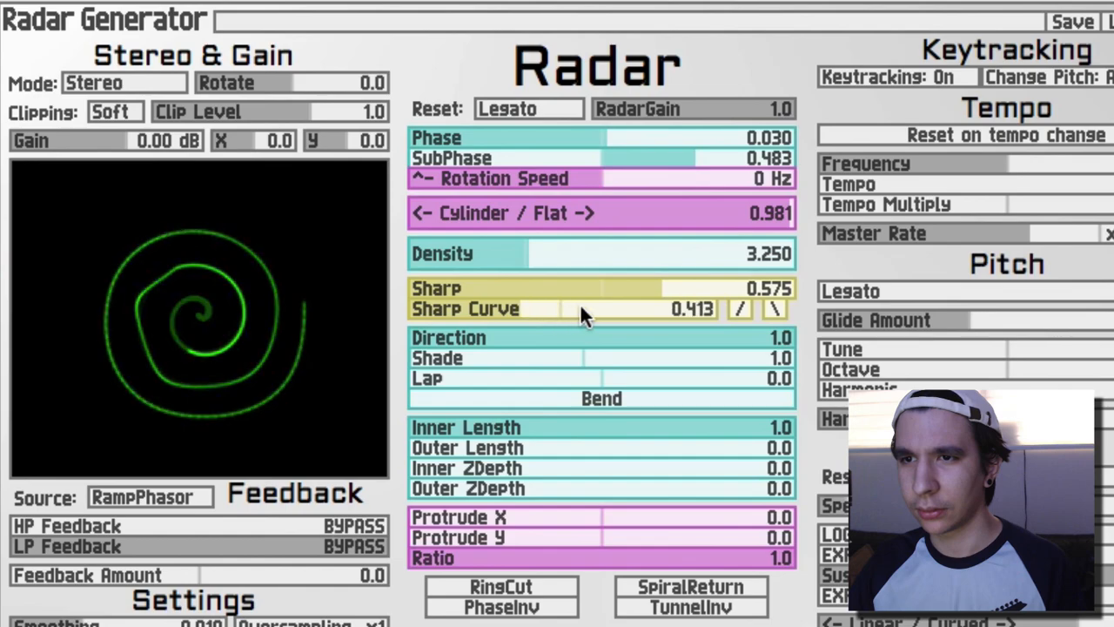
drag(583, 310, 531, 310)
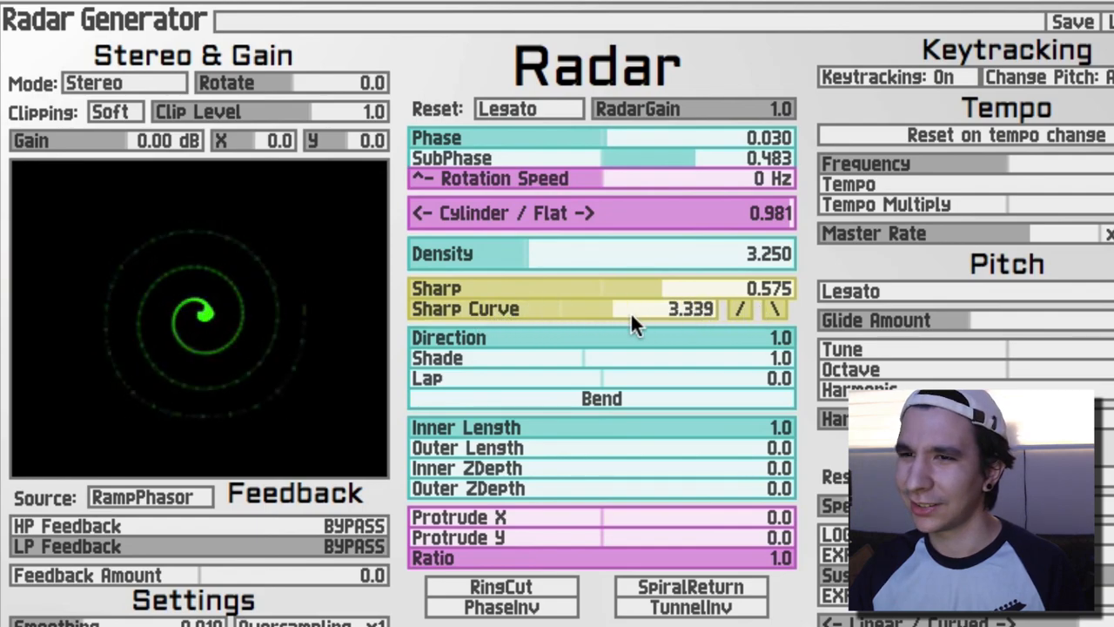
drag(688, 310, 553, 310)
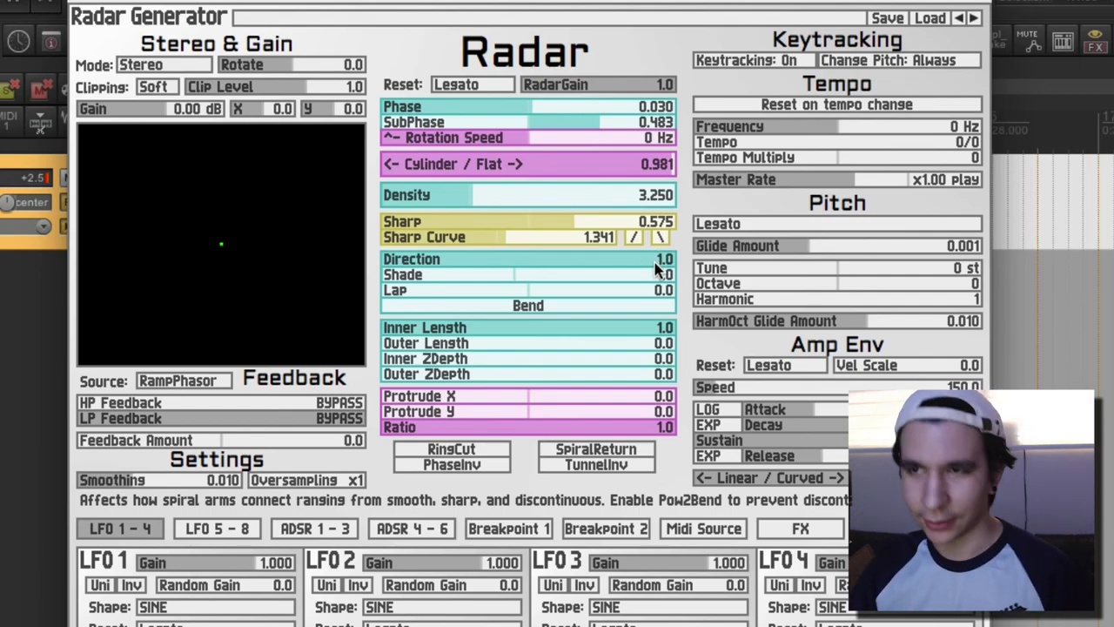
Set Direction to 0.796, Shade to 1.610 and Lap to nearly zero (0.007).
drag(665, 268, 640, 268)
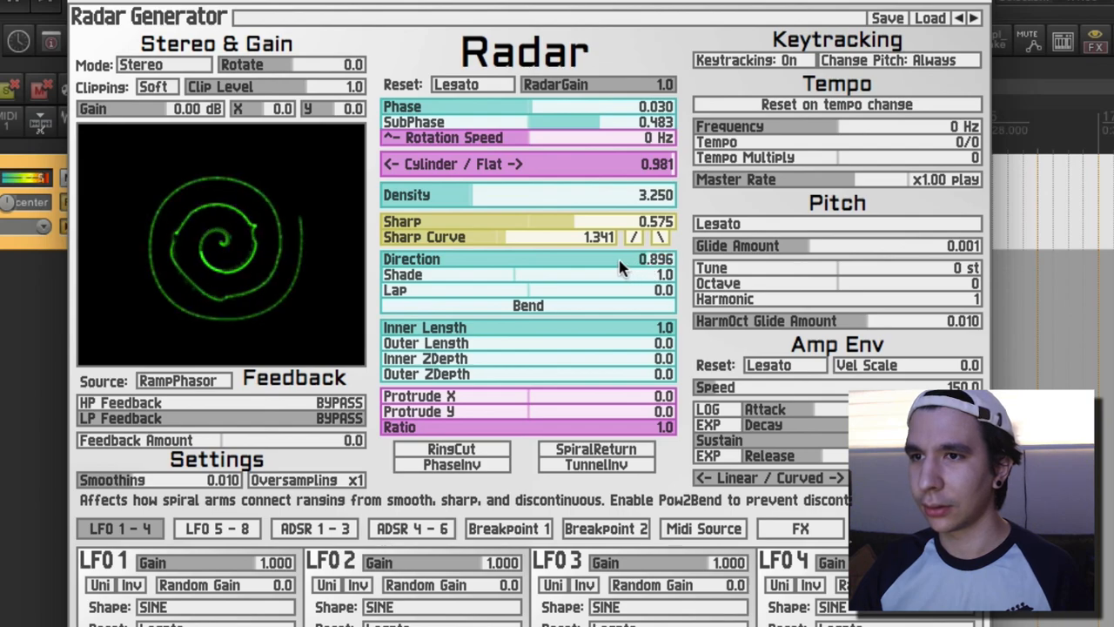
drag(635, 258, 478, 258)
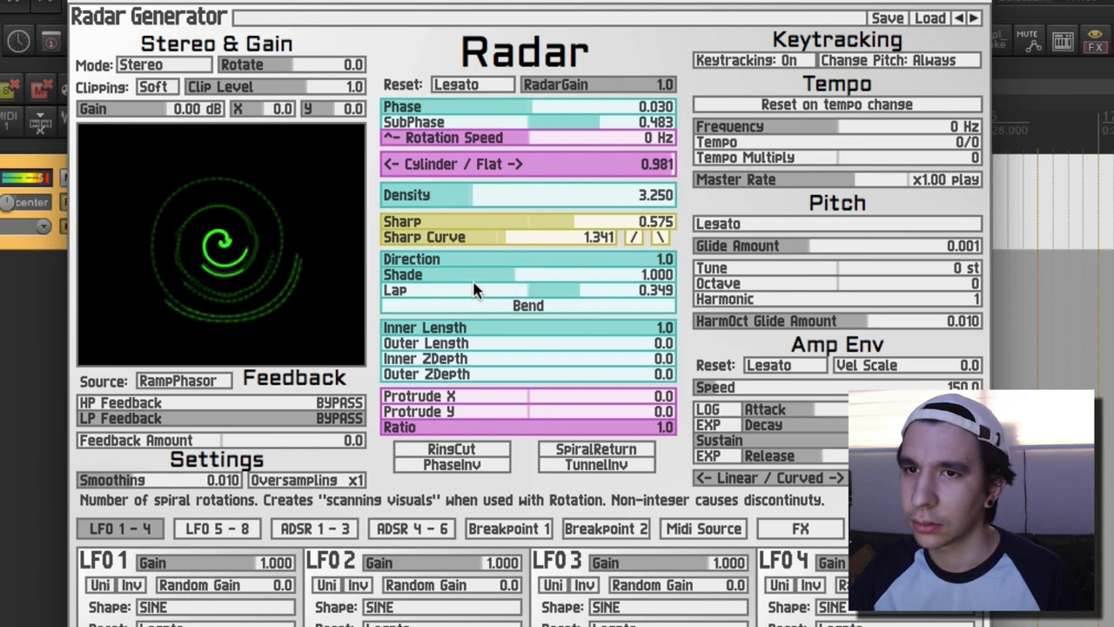
drag(522, 289, 474, 289)
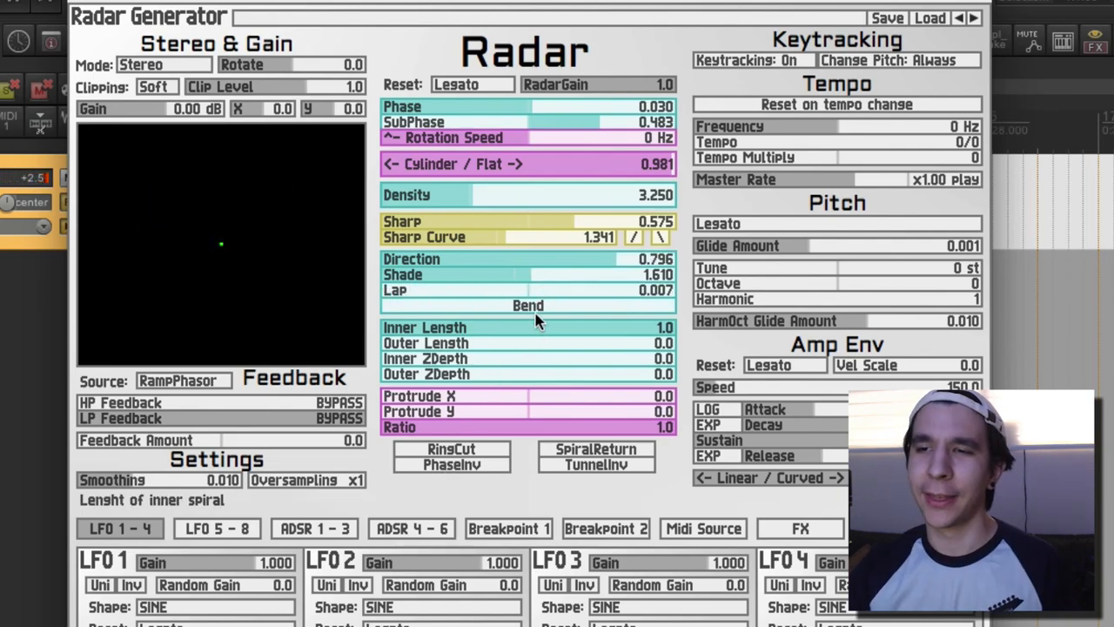
mouse_move(539, 310)
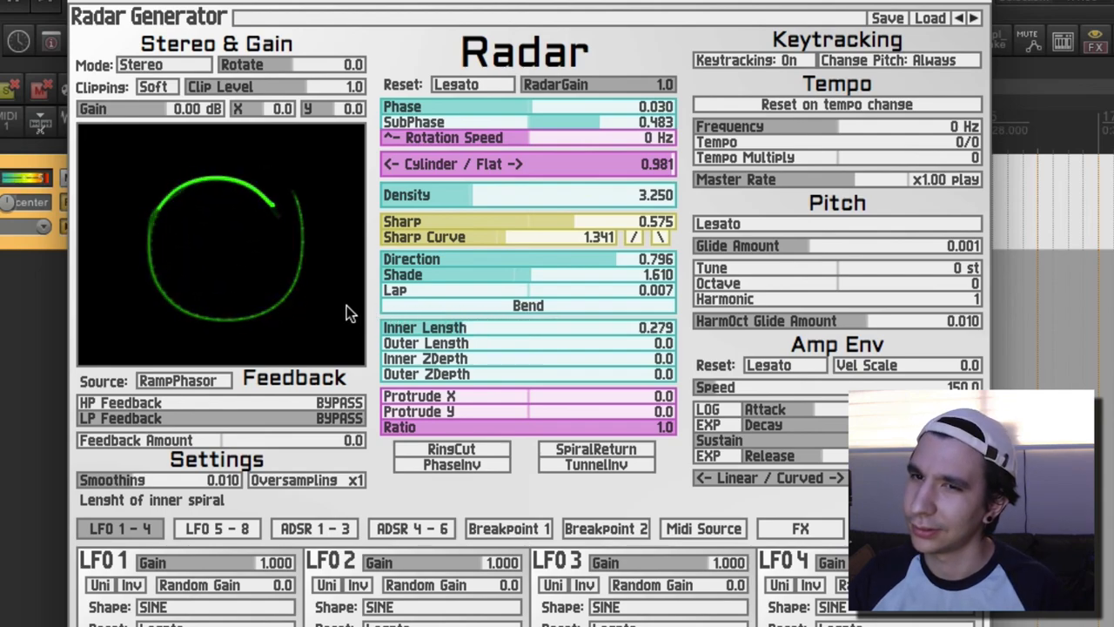
Audition Inner Length and inner/outer ZDepth, reset them, and leave Protrude X at 0.245.
drag(462, 328, 588, 328)
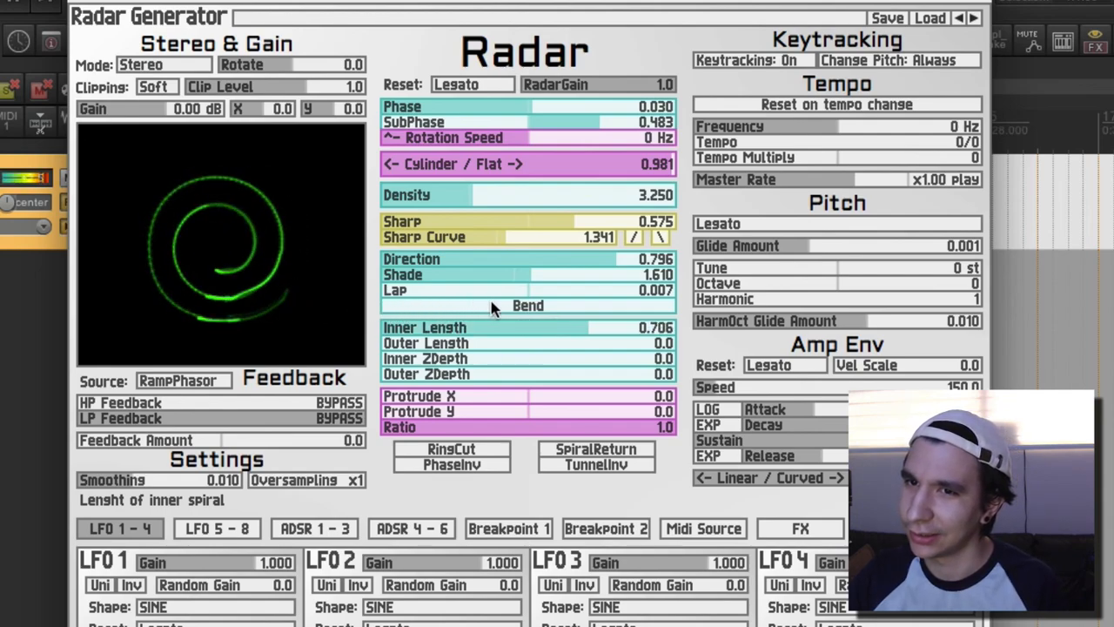
drag(522, 327, 670, 328)
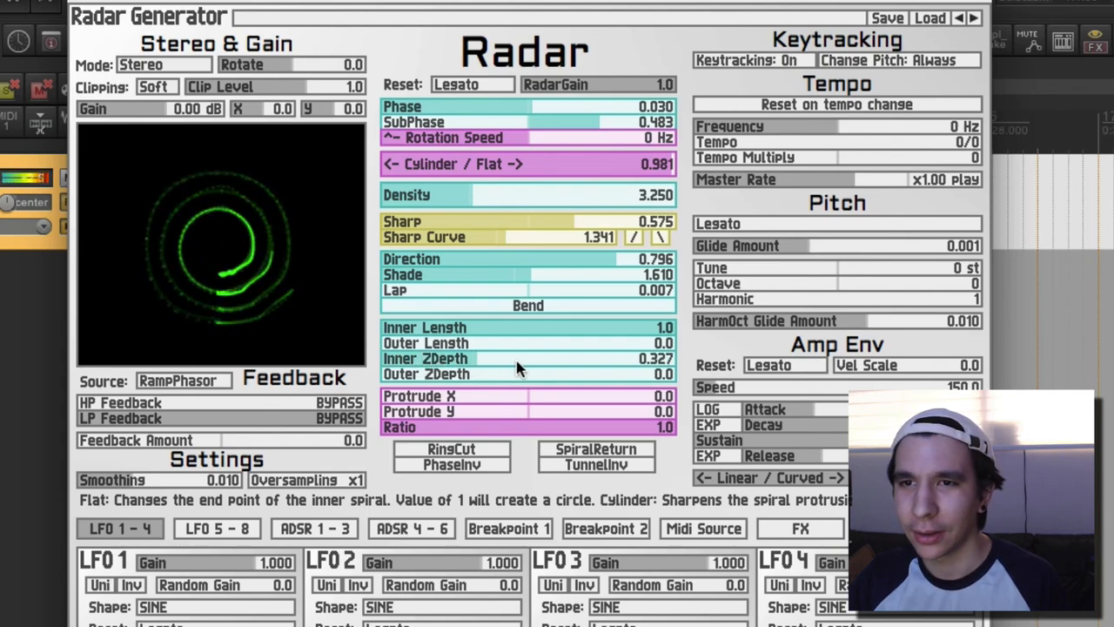
drag(505, 359, 501, 358)
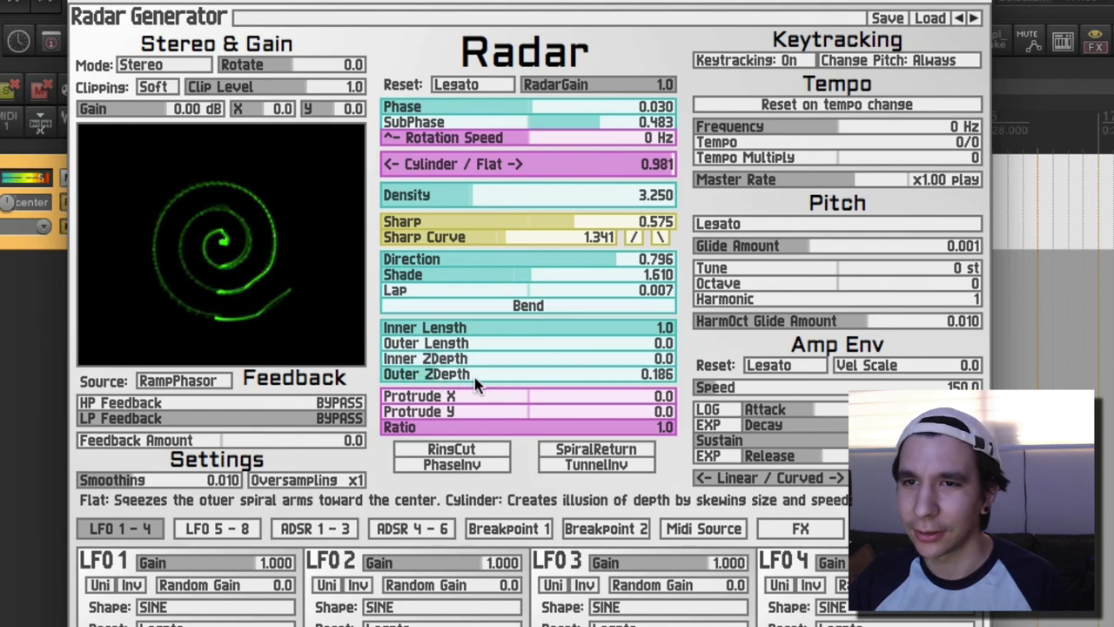
drag(453, 374, 647, 374)
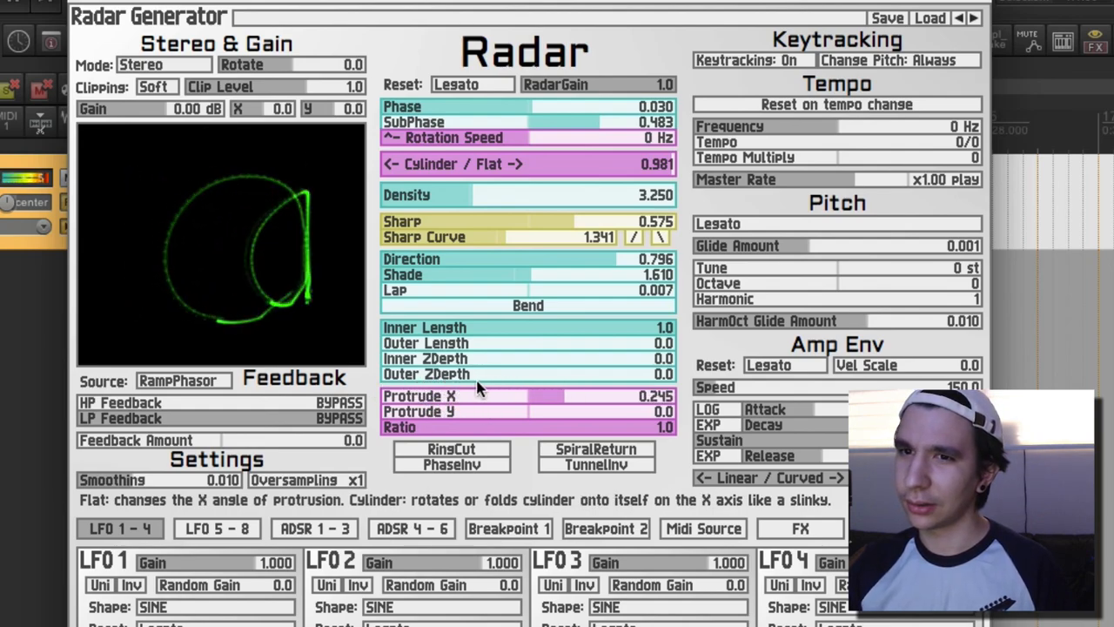
Audition Protrude X and Protrude Y, then return both protrusion amounts to 0.0.
drag(539, 397, 574, 397)
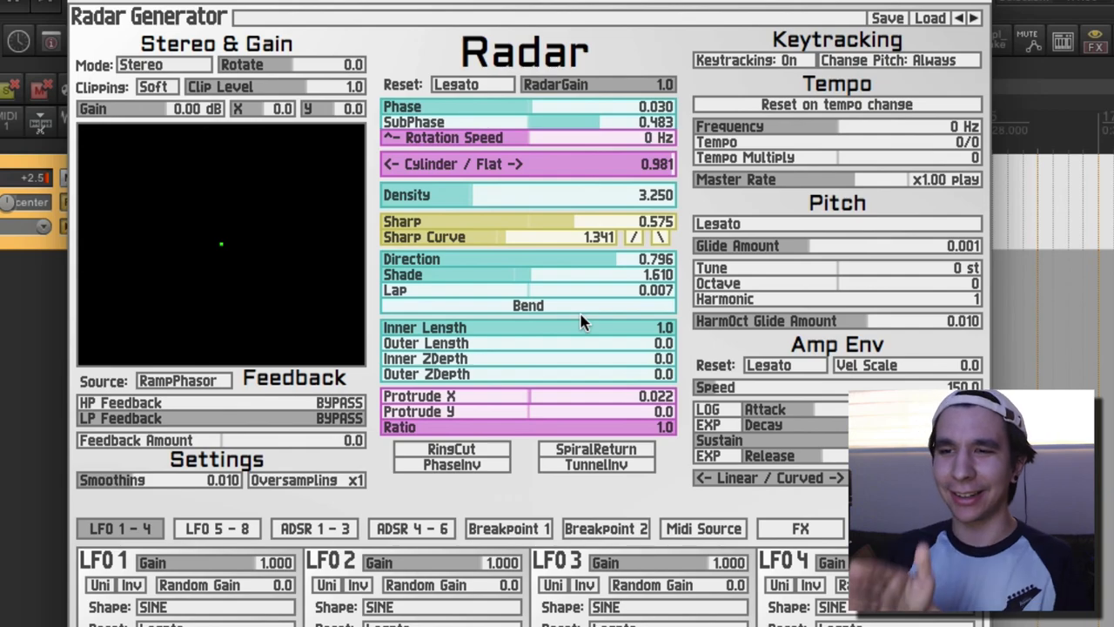
mouse_move(496, 426)
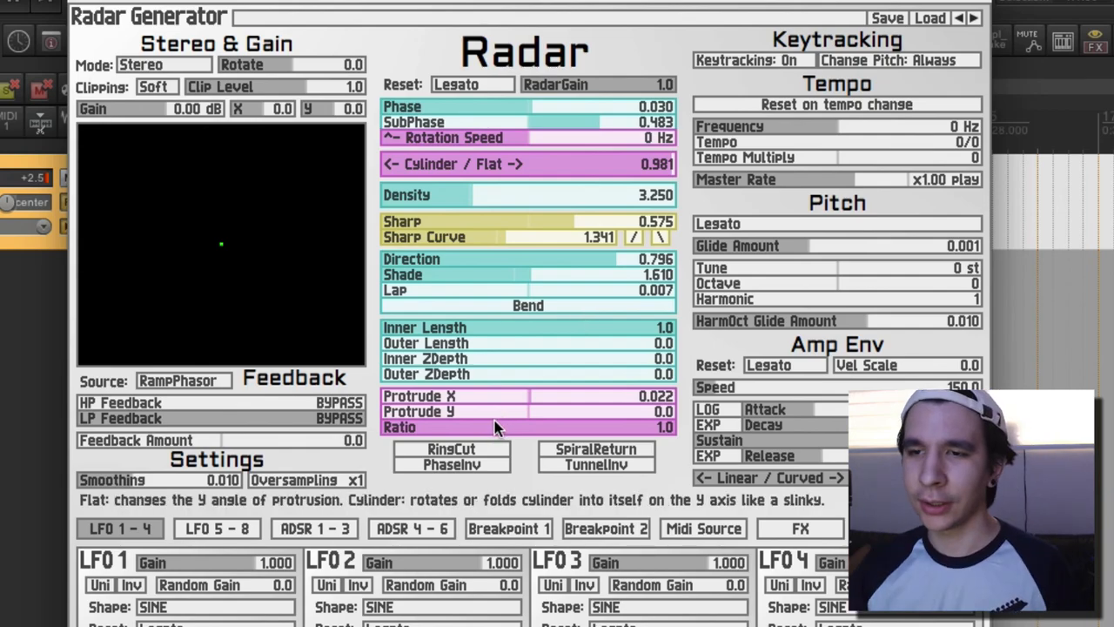
drag(529, 410, 533, 410)
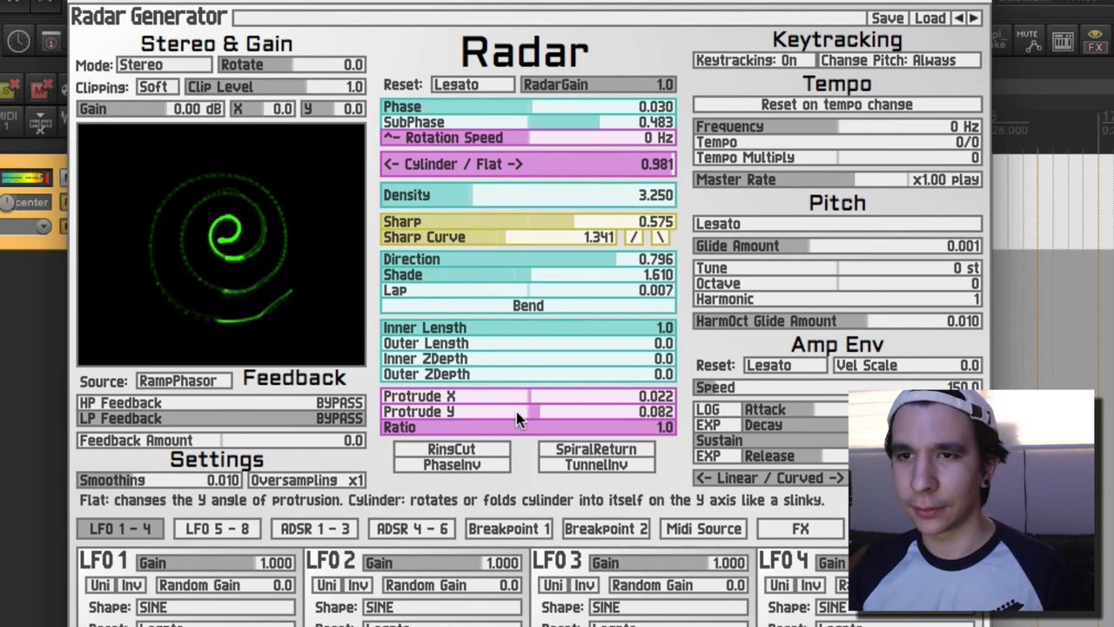
drag(522, 410, 487, 411)
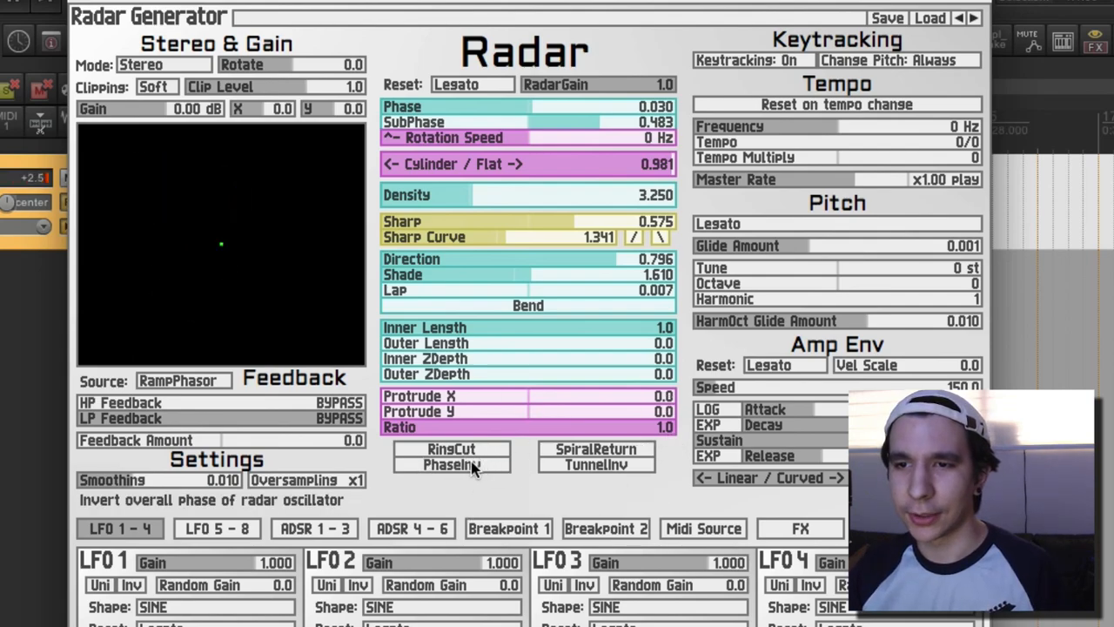
click(451, 463)
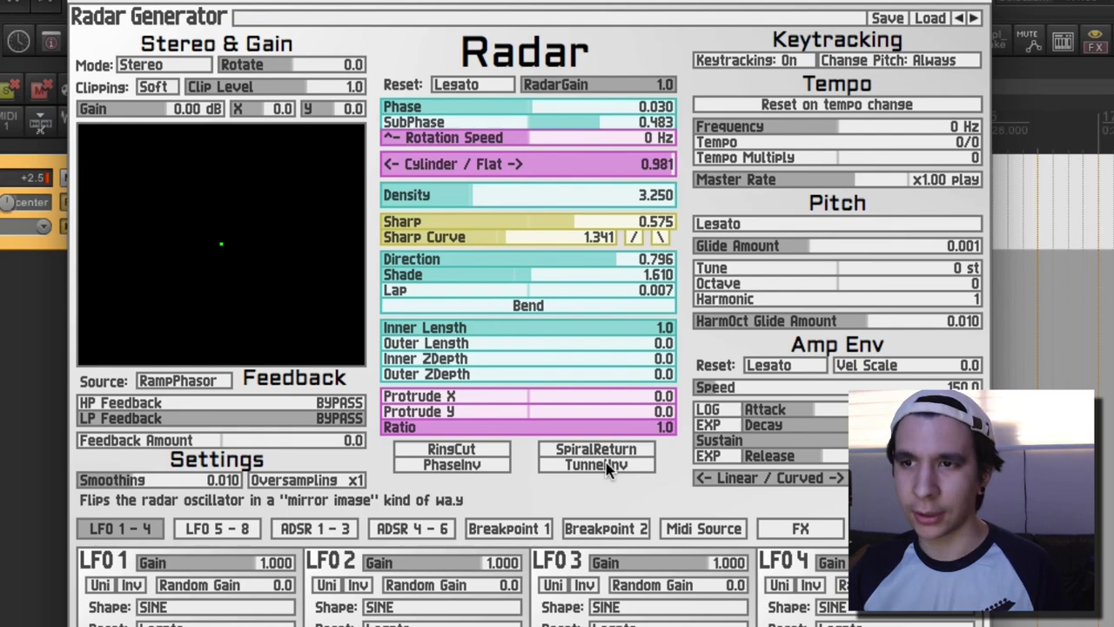
click(595, 463)
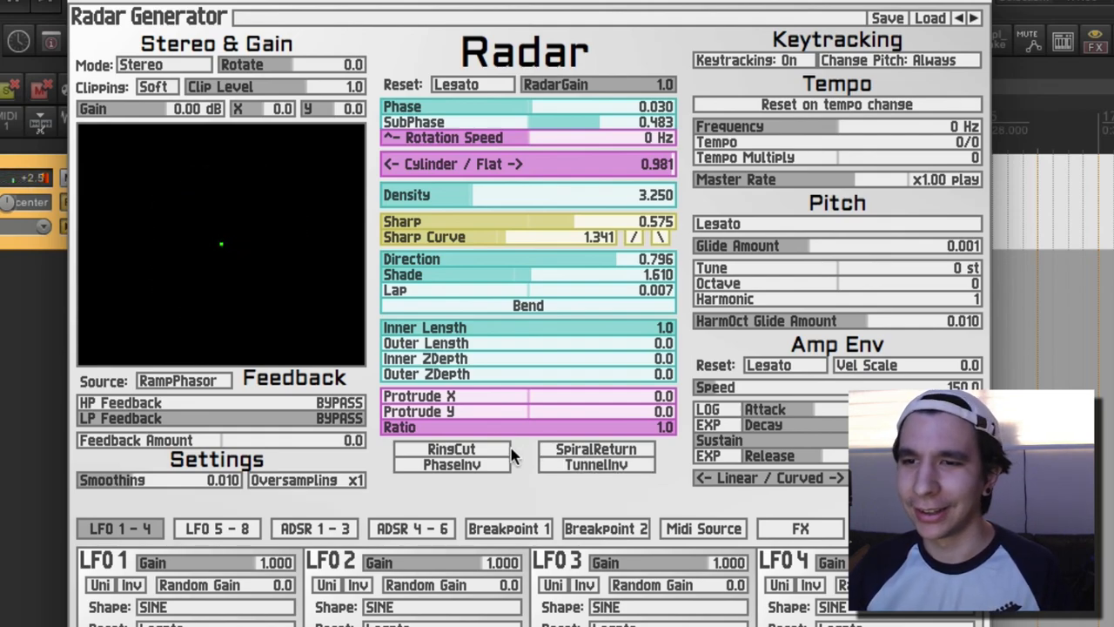
click(451, 449)
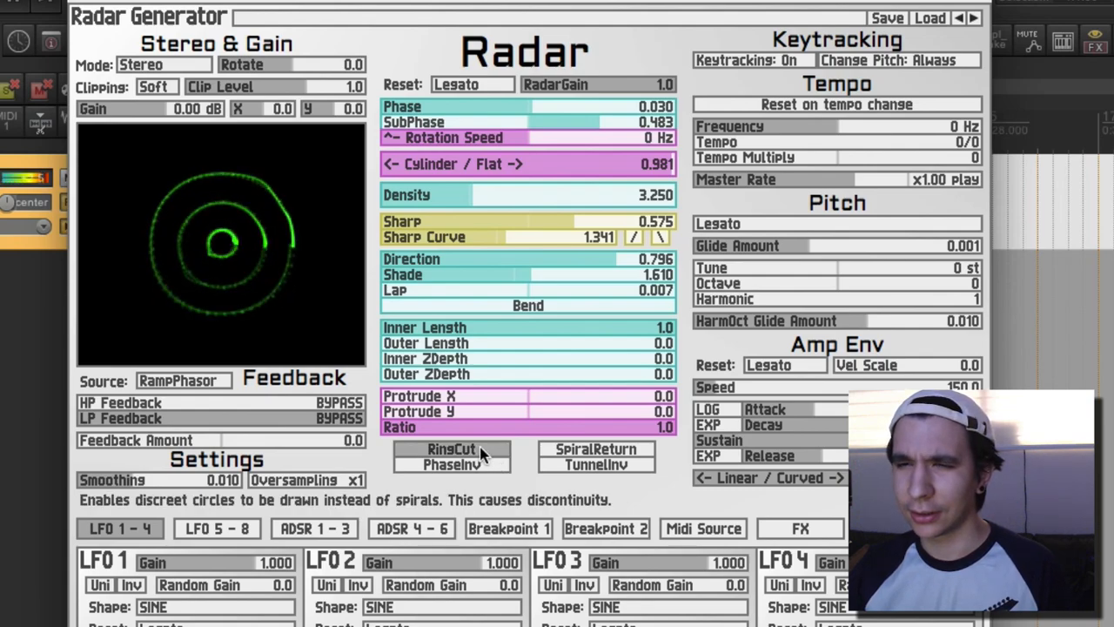
click(451, 449)
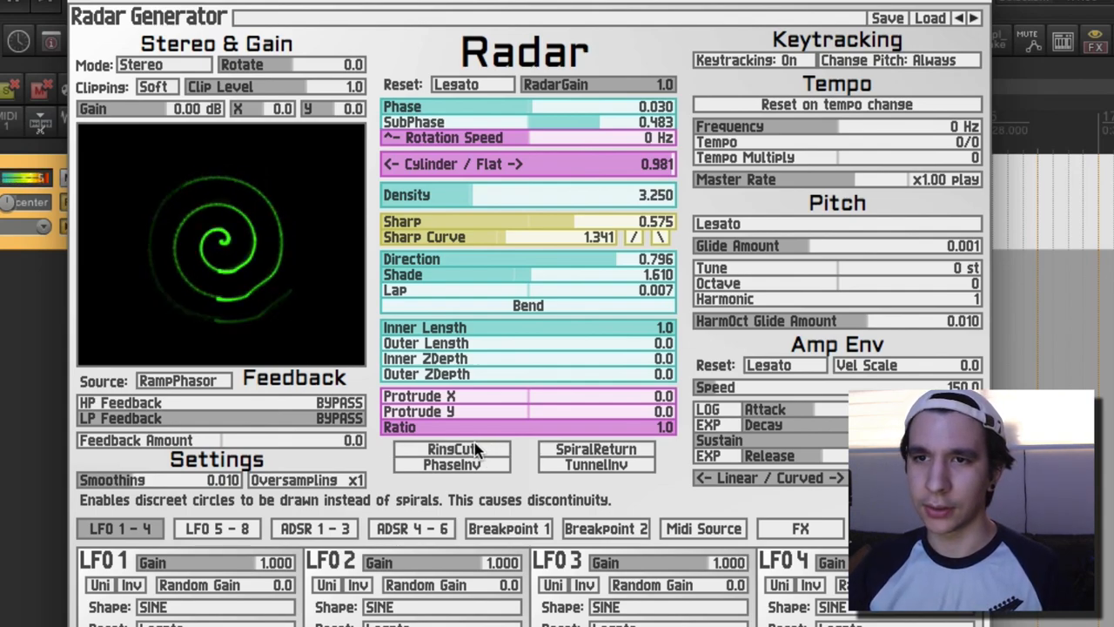
click(451, 449)
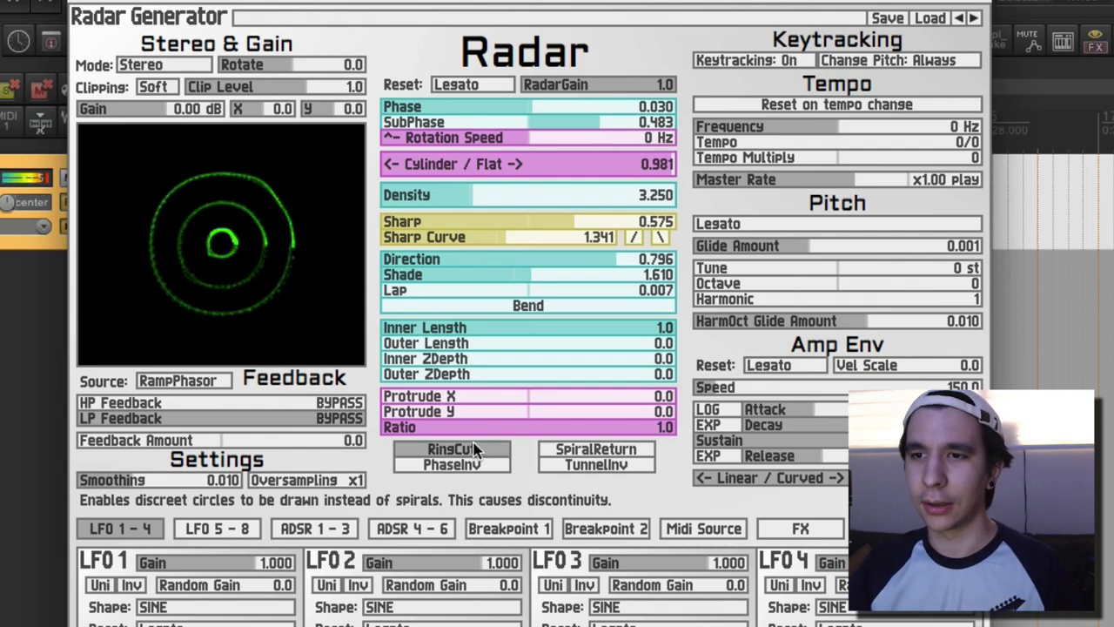
click(451, 449)
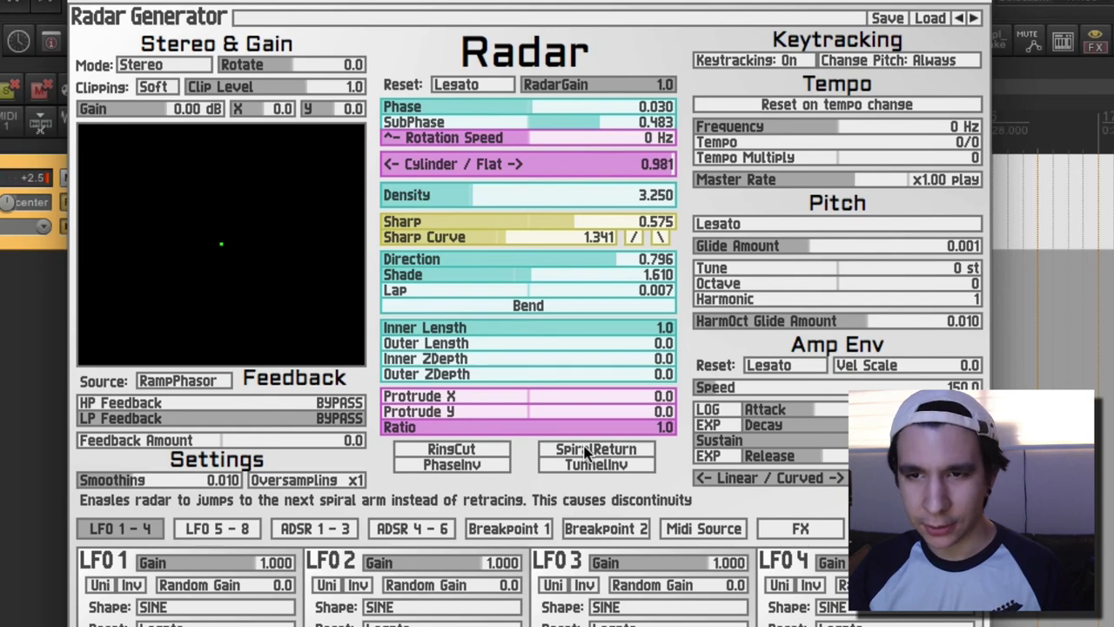
click(595, 449)
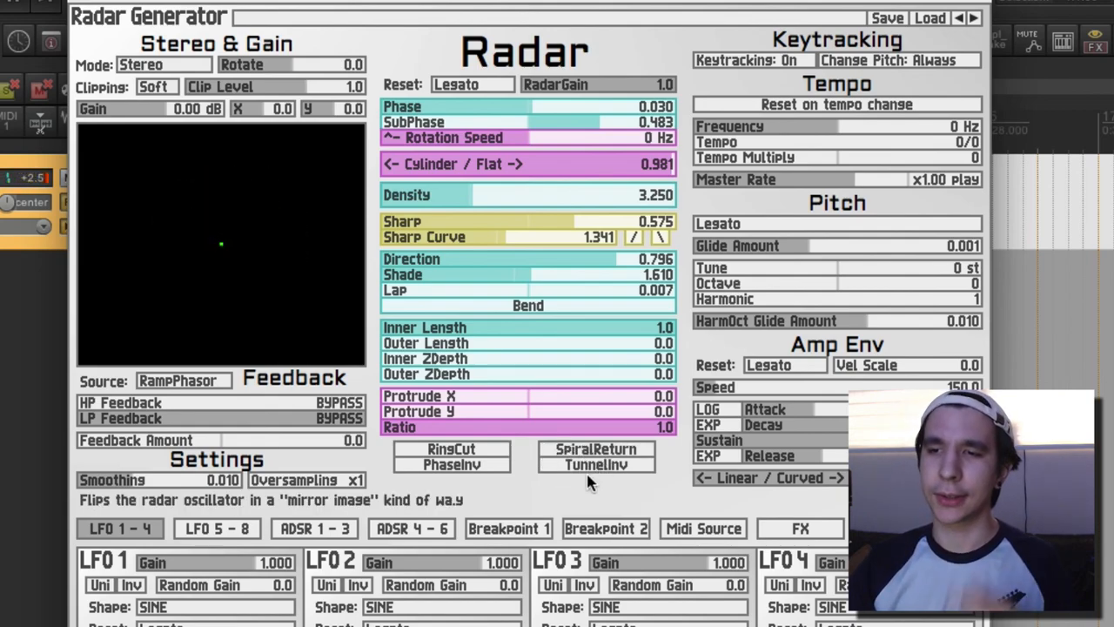
click(451, 449)
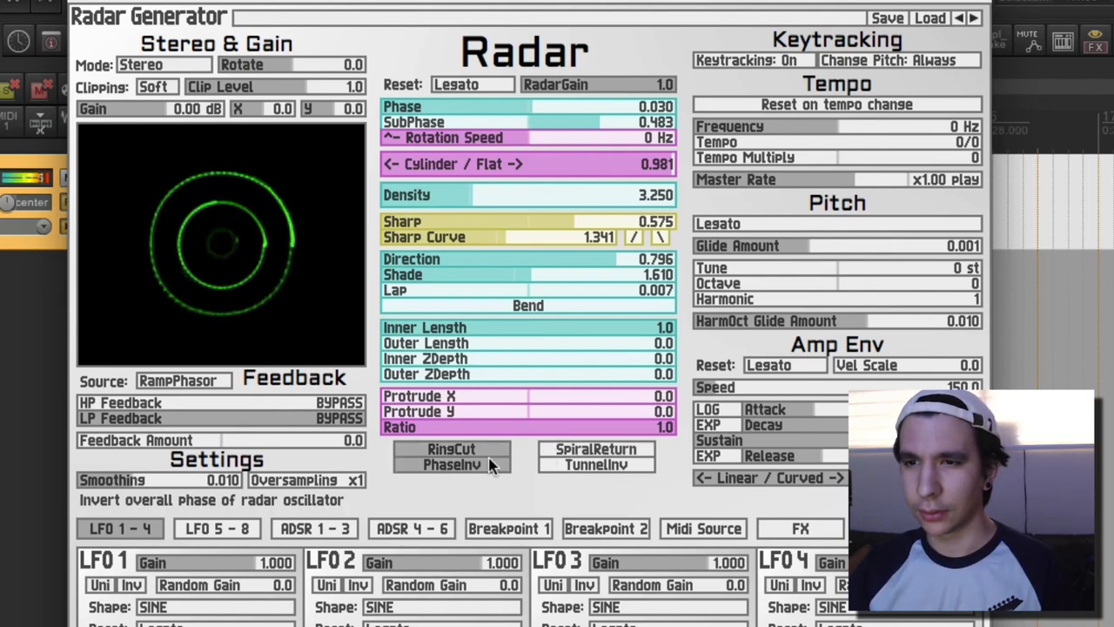
click(451, 463)
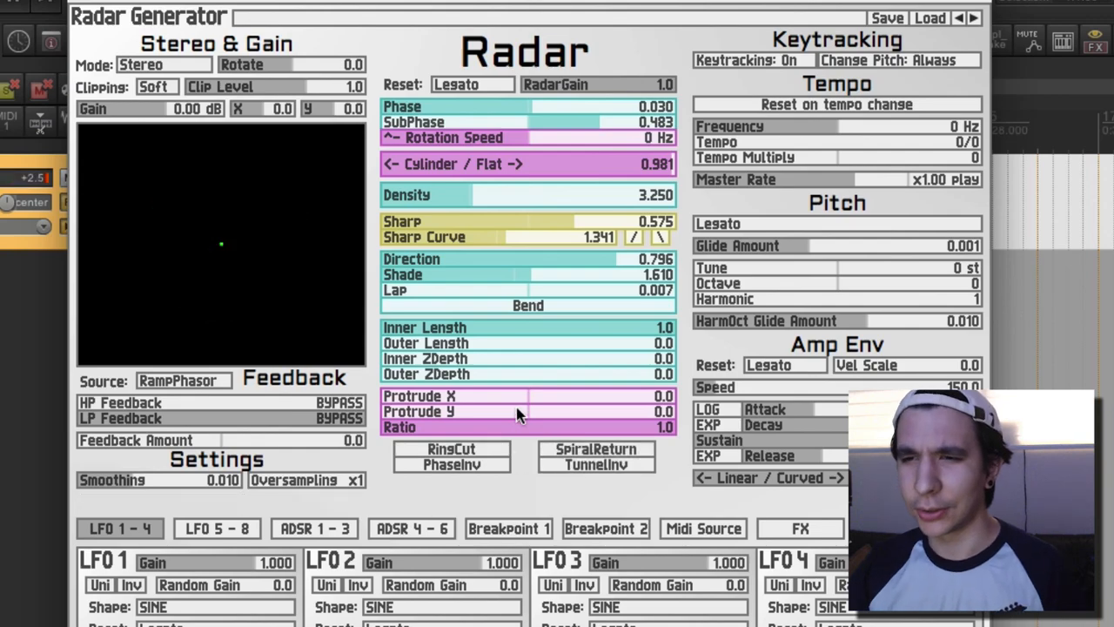
mouse_move(452, 463)
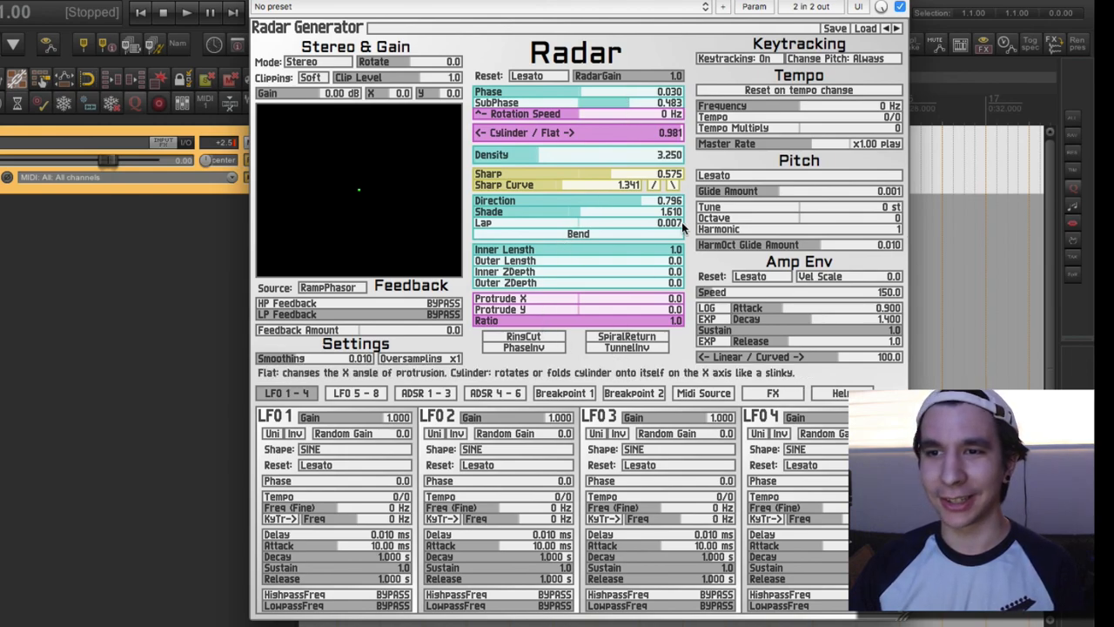
mouse_move(531, 207)
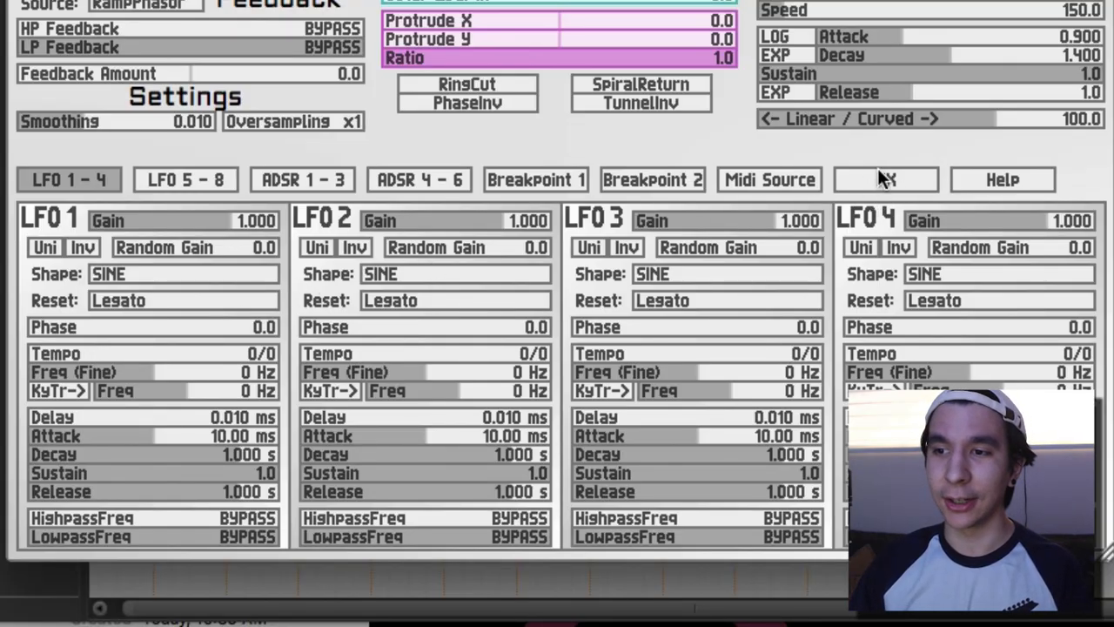
Switch Radar Generator to its FX page with equalizer, filter, limiter and delay.
click(886, 179)
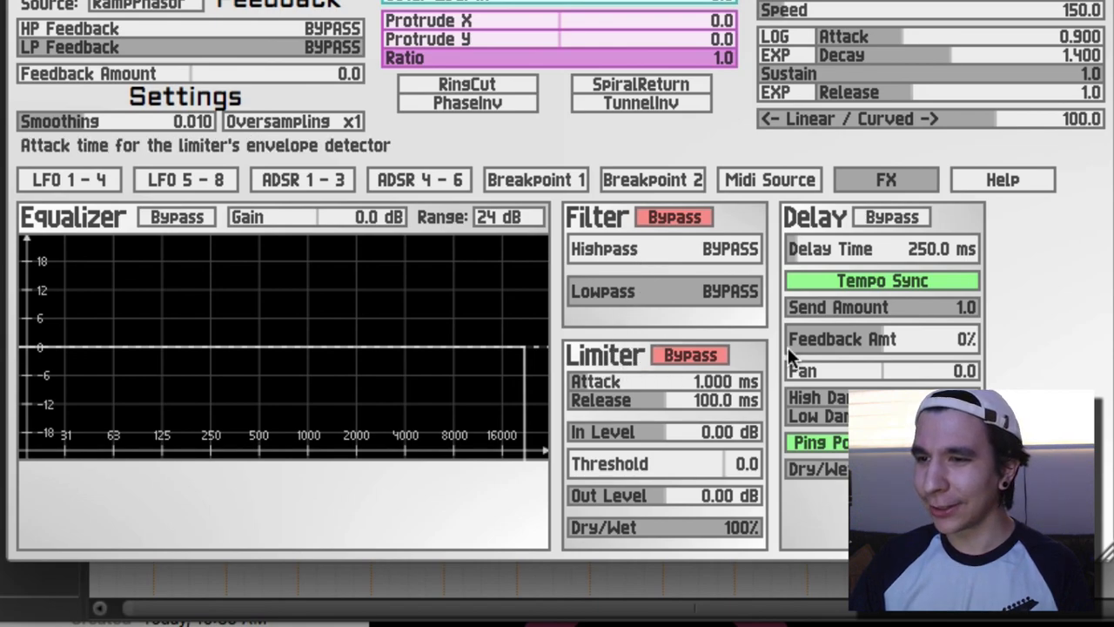
mouse_move(636, 226)
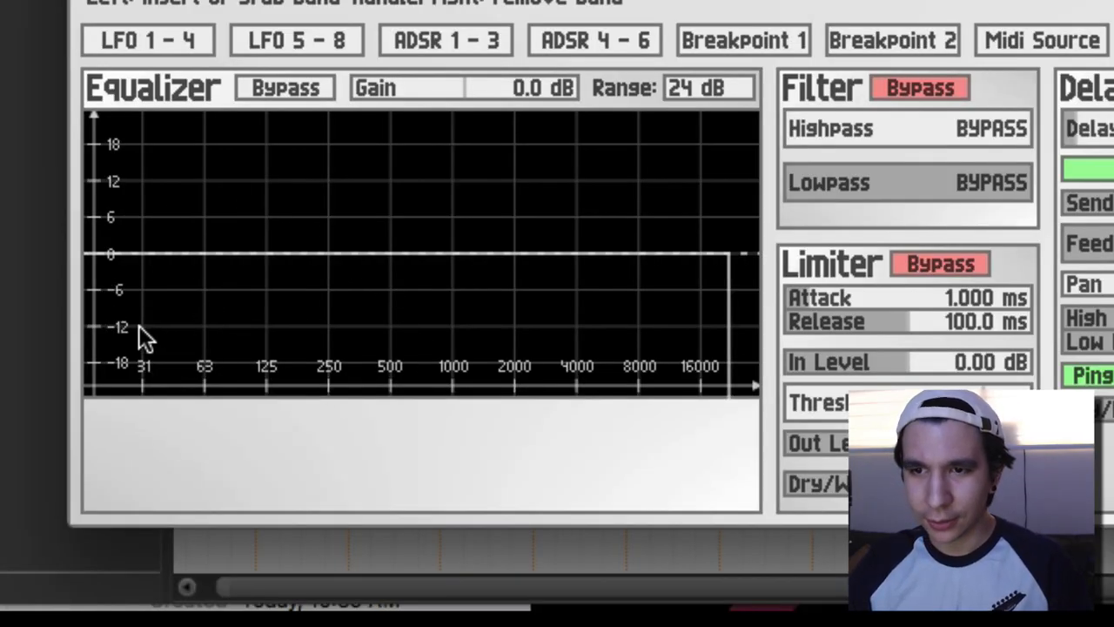
mouse_move(304, 282)
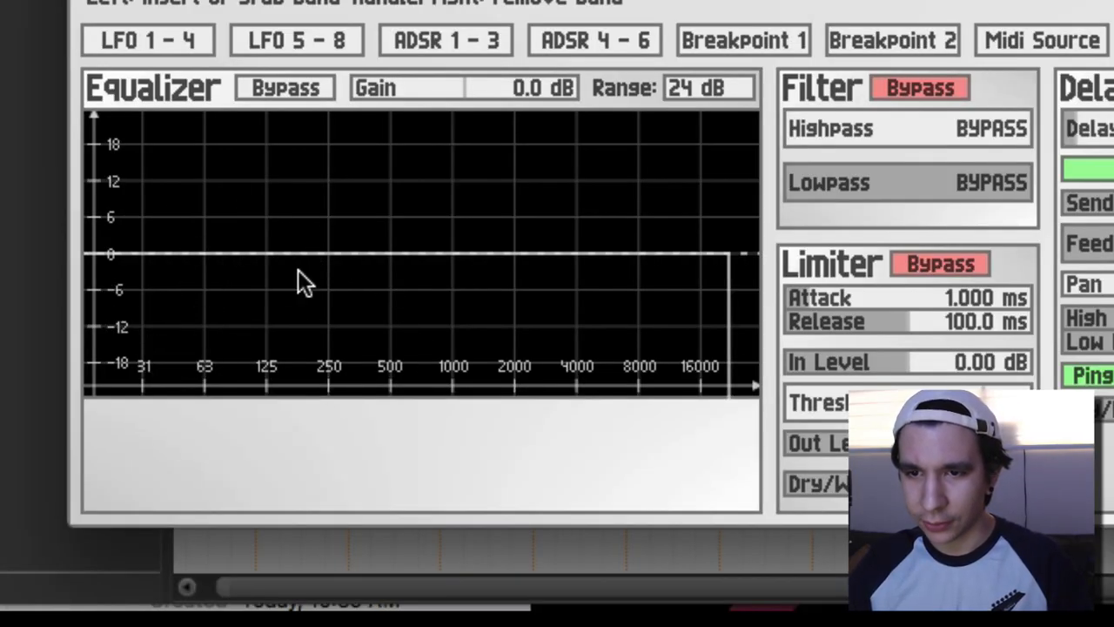
Add a Peak/Dip EQ band near 118 Hz, audition ~10 dB and ~4 dB boosts, and try another filter mode.
click(261, 261)
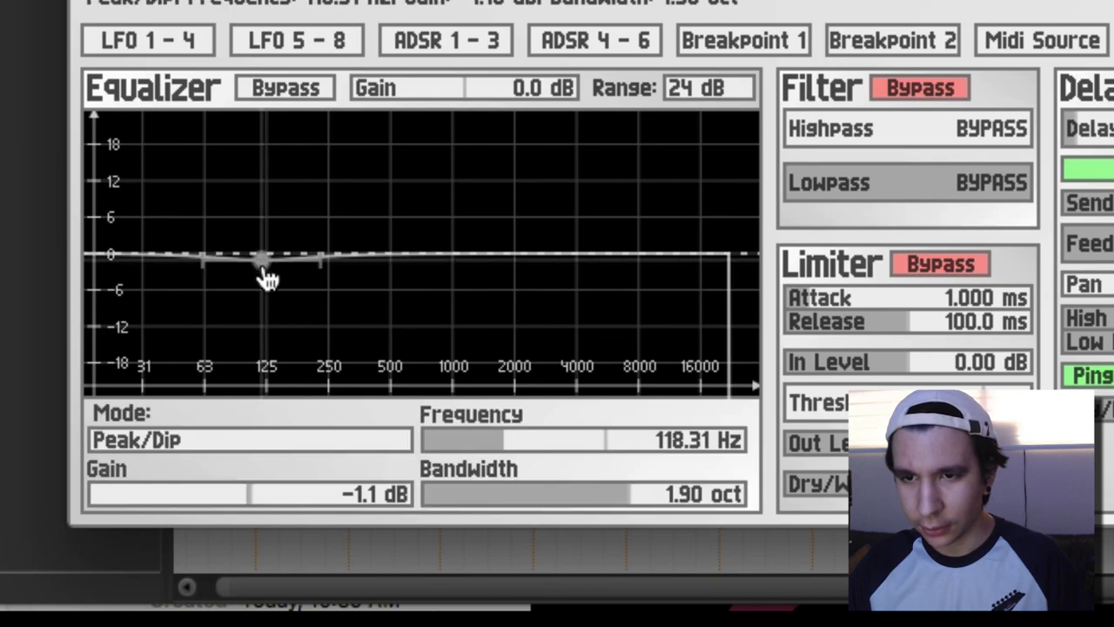
drag(261, 262, 244, 192)
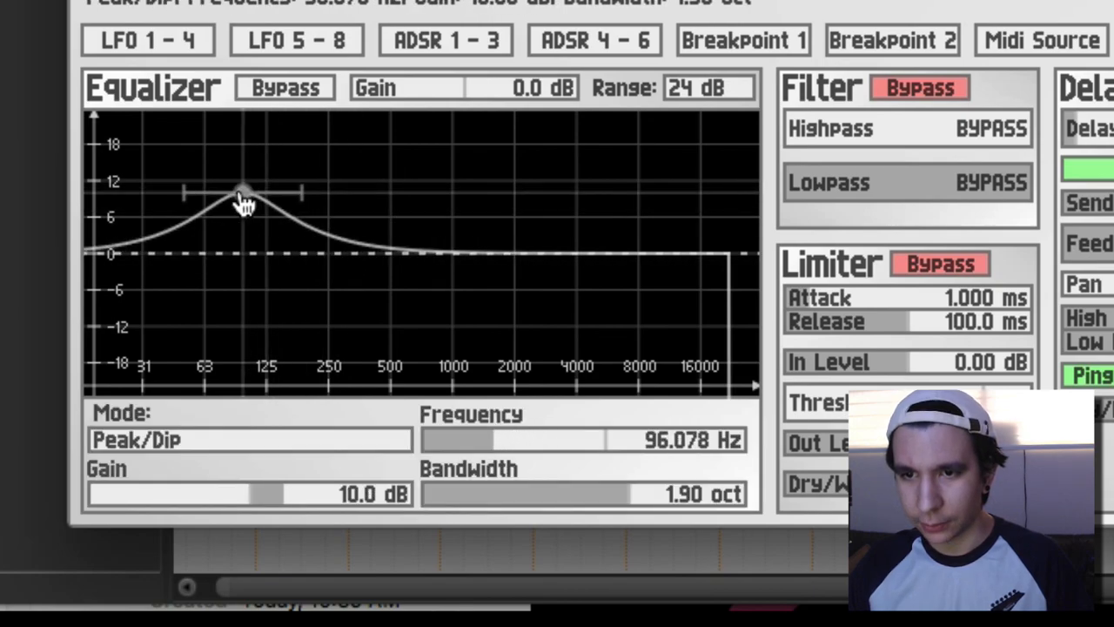
drag(242, 193, 254, 230)
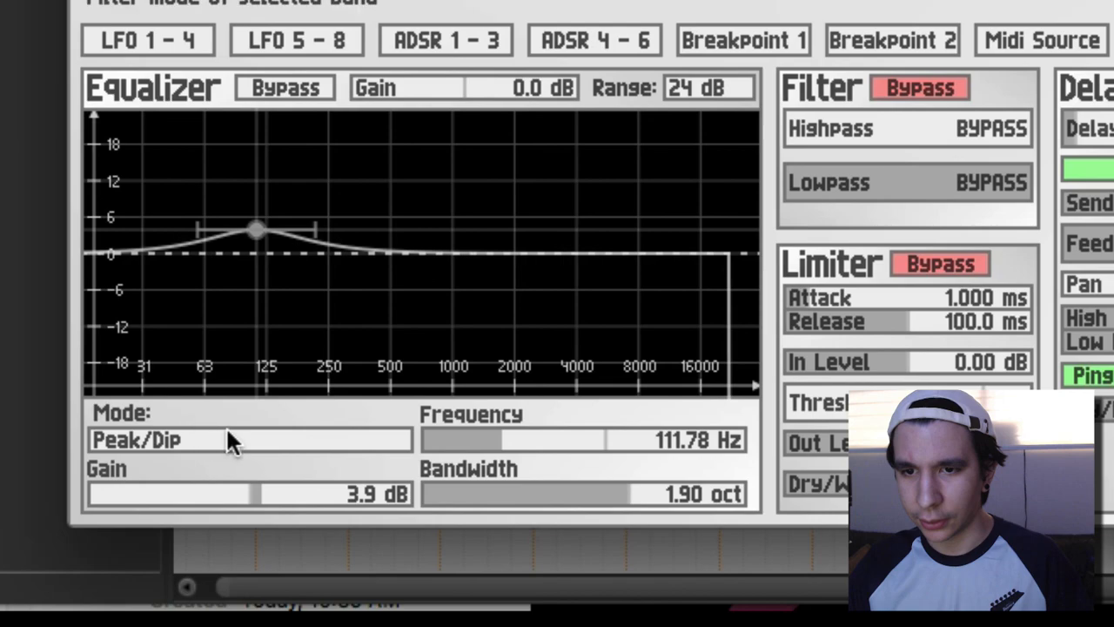
click(250, 439)
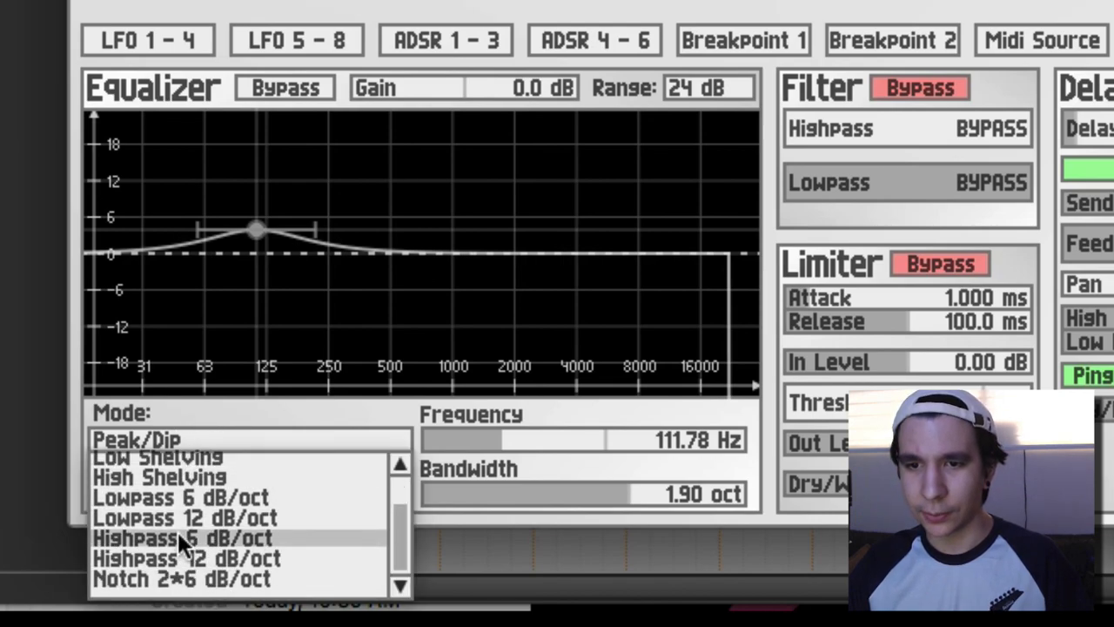
click(136, 439)
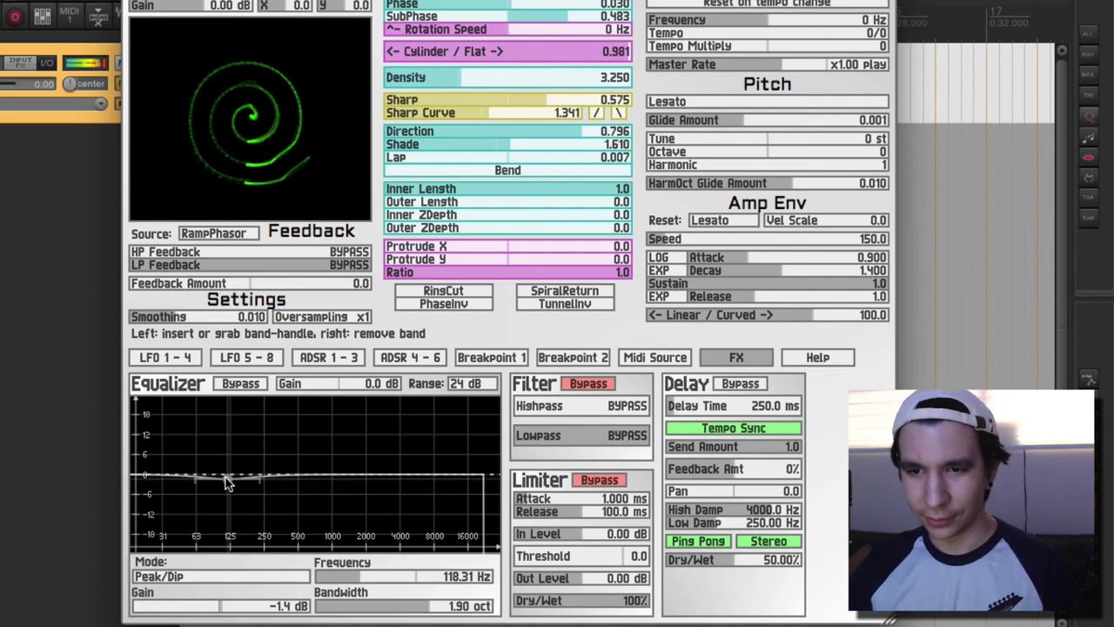
Shape the EQ with a cut near 500 Hz and a +3.6 dB high shelf around 1983 Hz.
drag(226, 479, 199, 425)
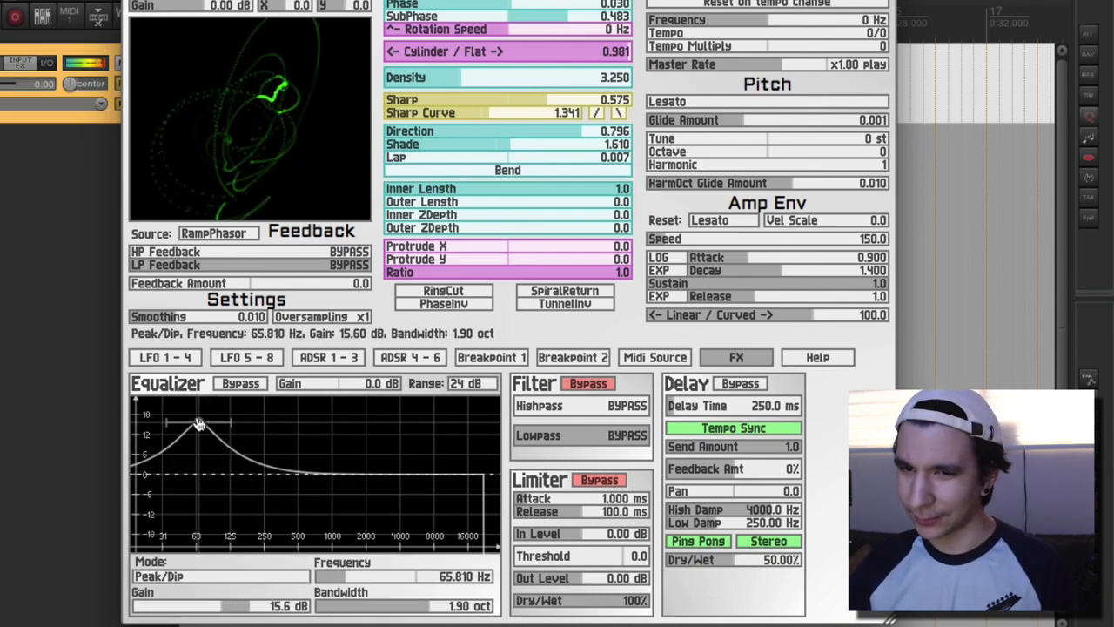
drag(199, 424, 202, 456)
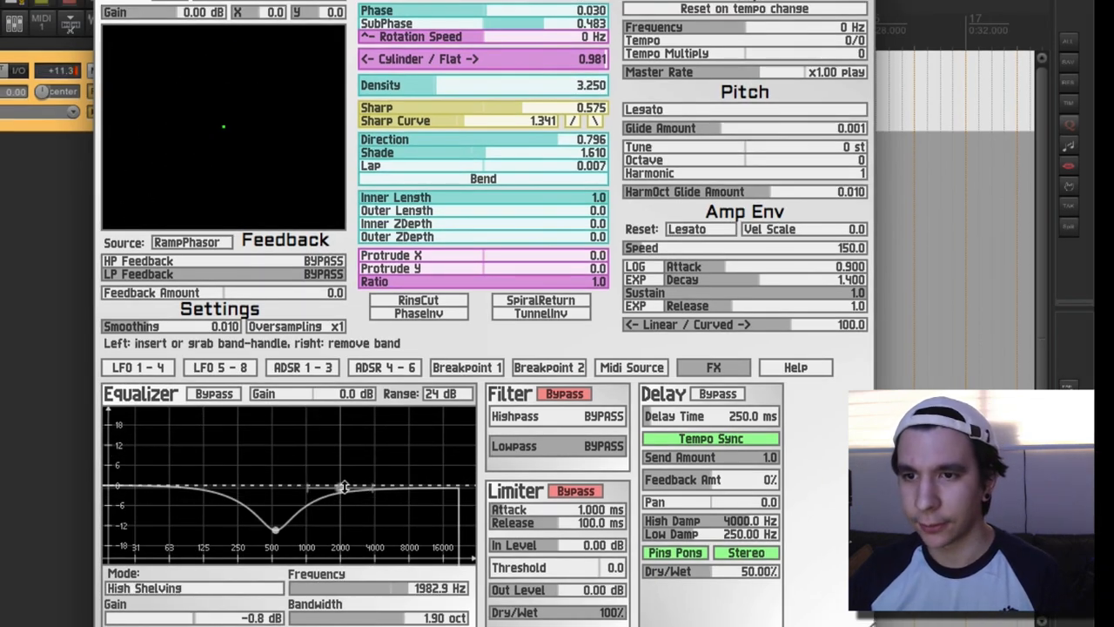
drag(345, 488, 339, 470)
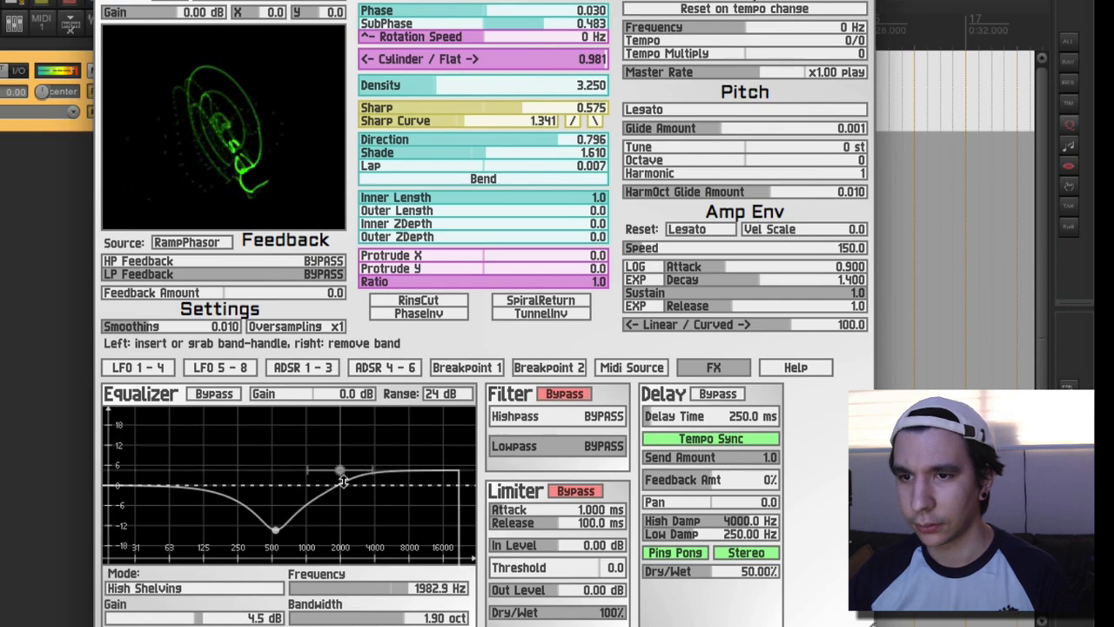
drag(339, 478, 340, 459)
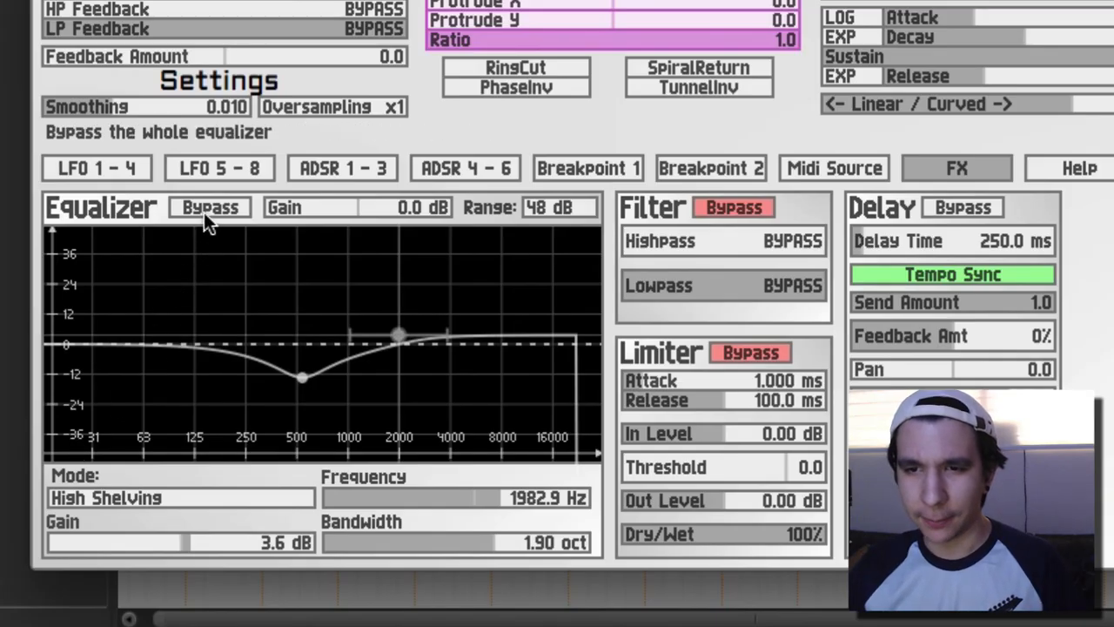
Bypass the equalizer, check the highpass options, then leave highpass off and engage lowpass at 1349.1 Hz.
click(209, 208)
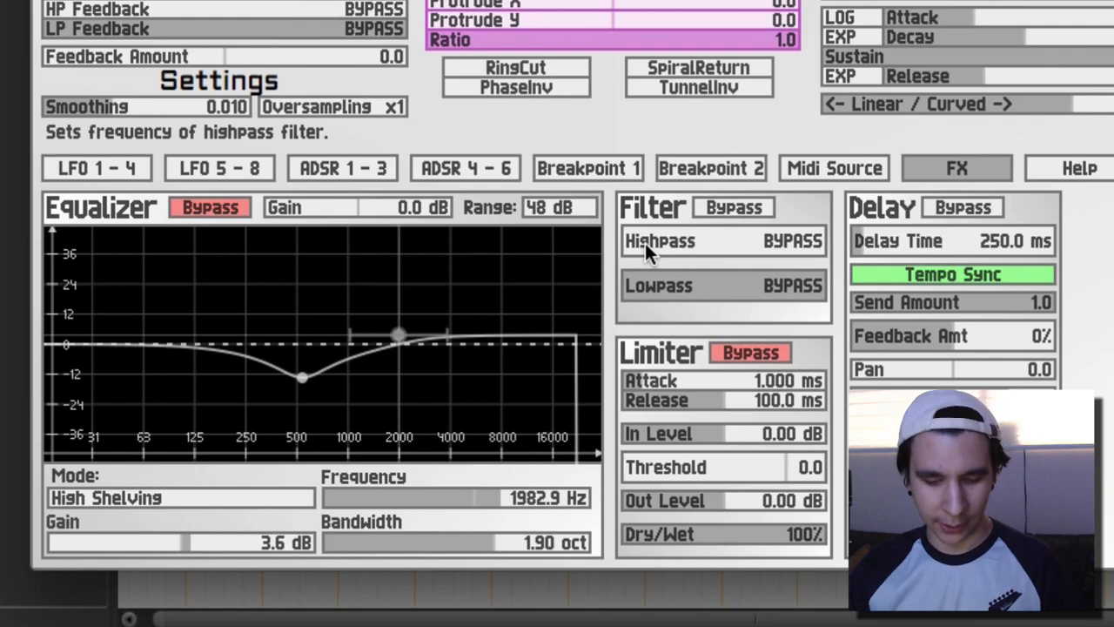
click(722, 241)
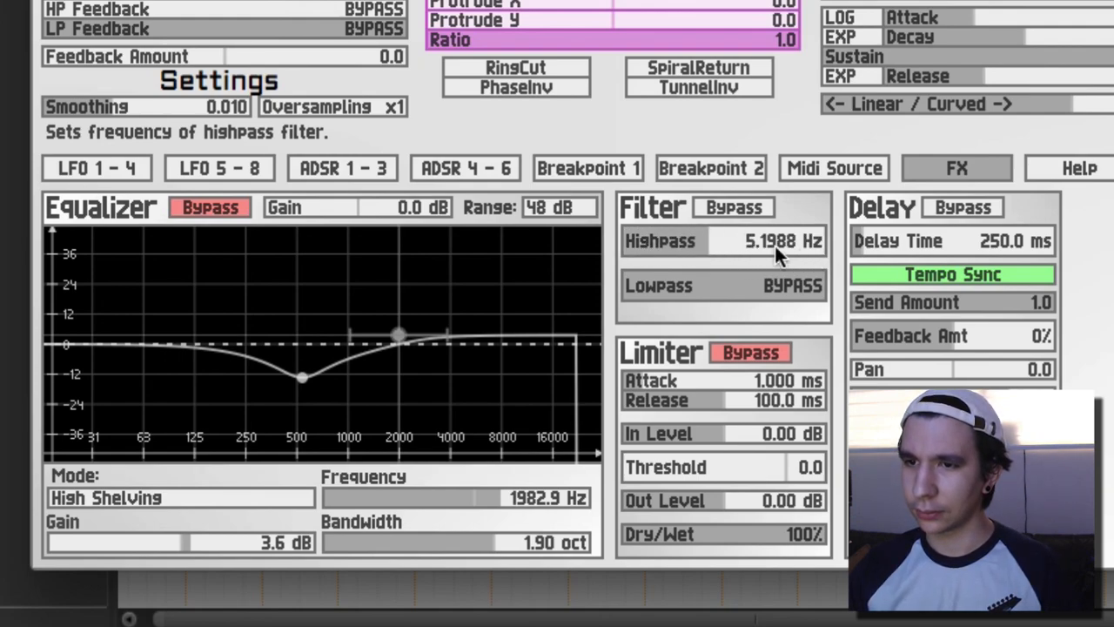
right_click(766, 240)
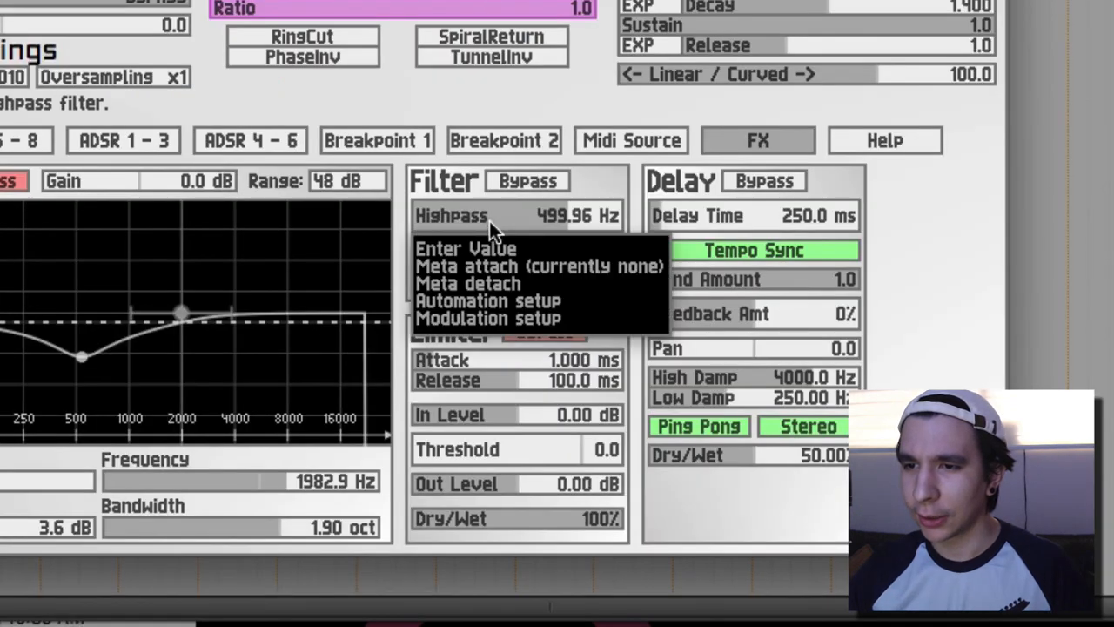
mouse_move(460, 328)
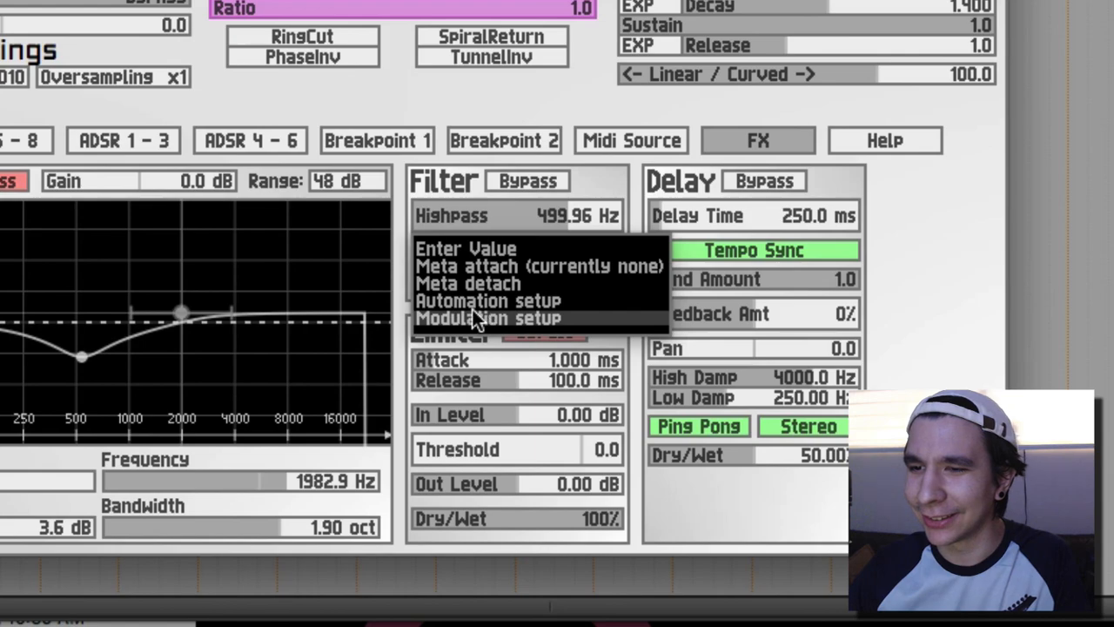
click(519, 216)
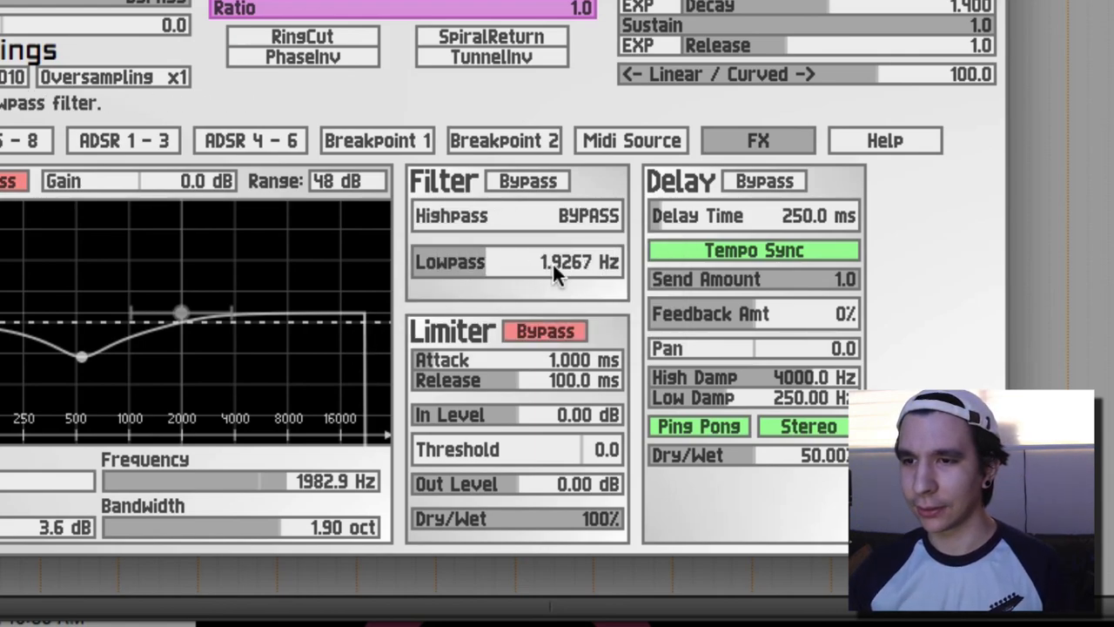
click(519, 261)
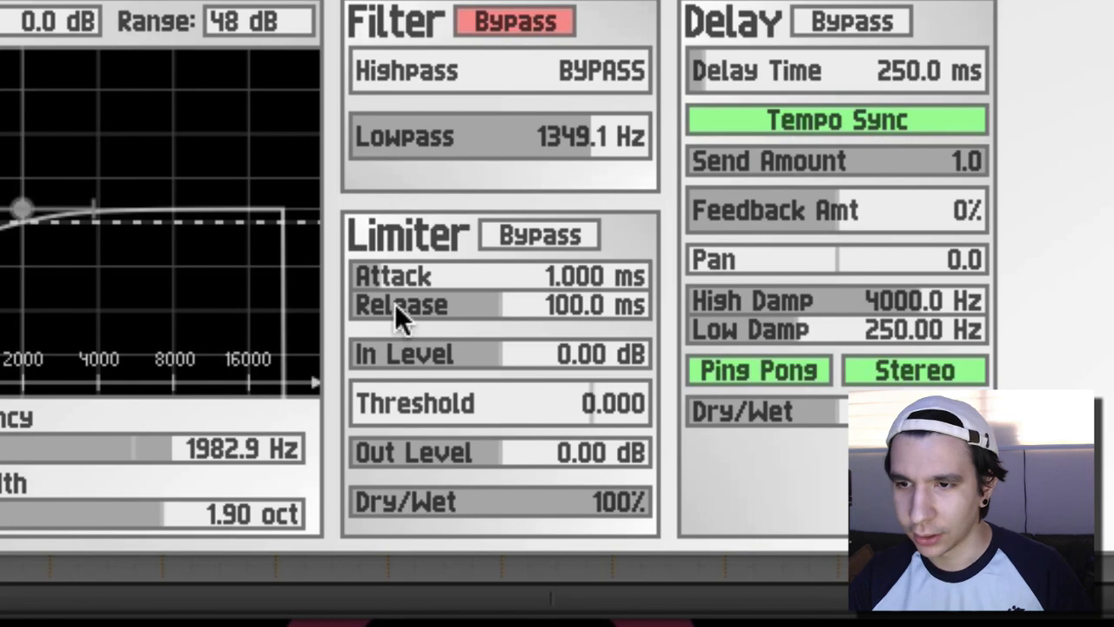
mouse_move(496, 383)
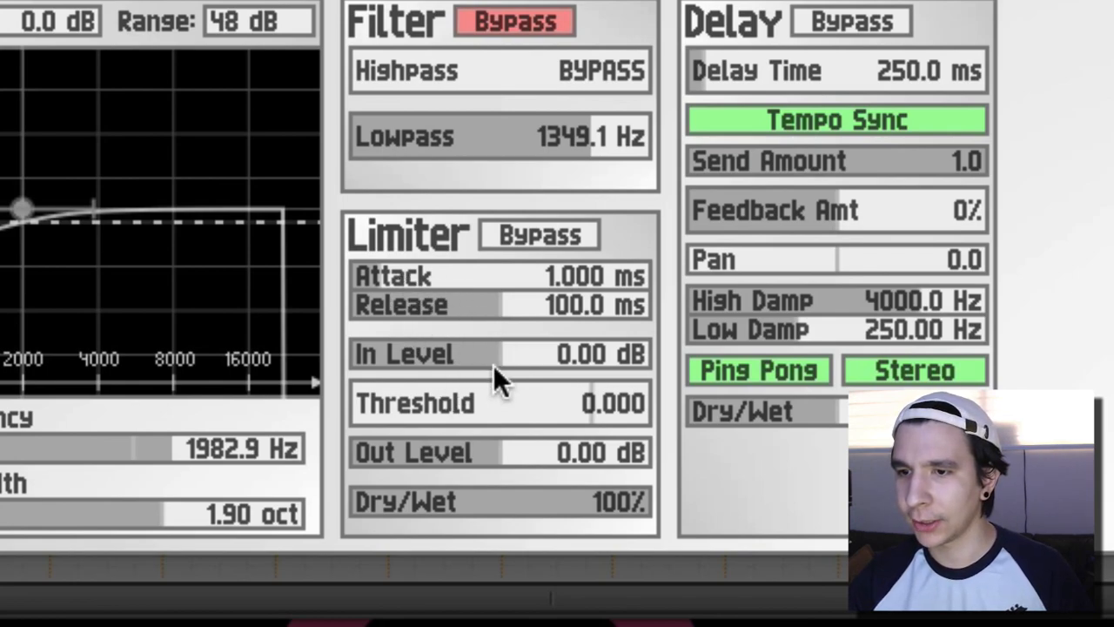
mouse_move(503, 366)
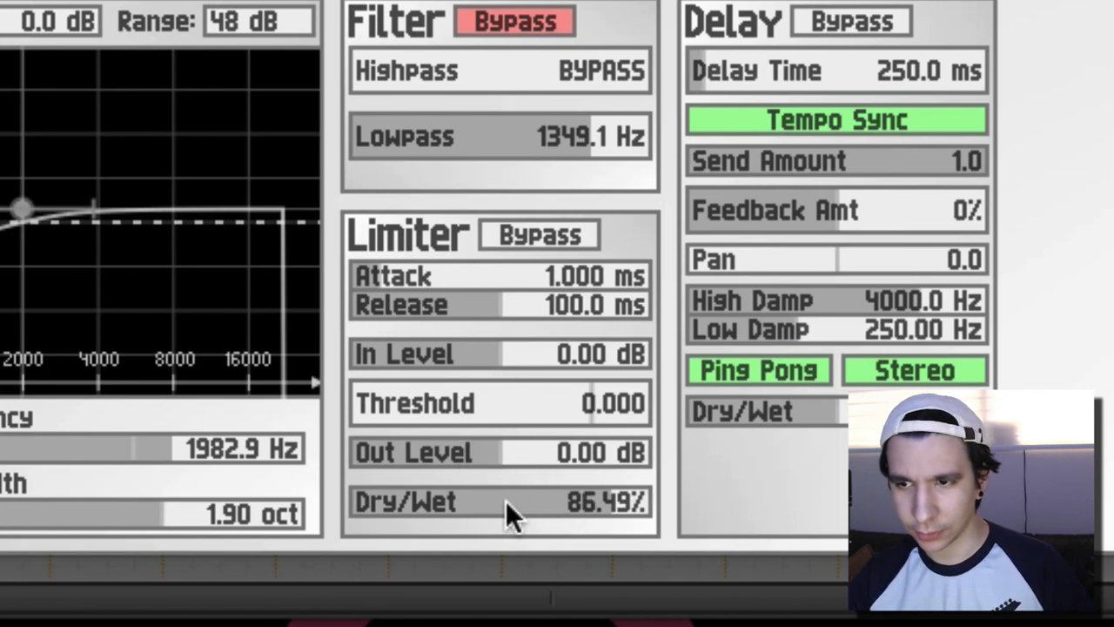
Lower the limiter dry/wet, raise In Level to 13.62 dB and Threshold to 8.108, then bypass the limiter.
drag(508, 501, 374, 501)
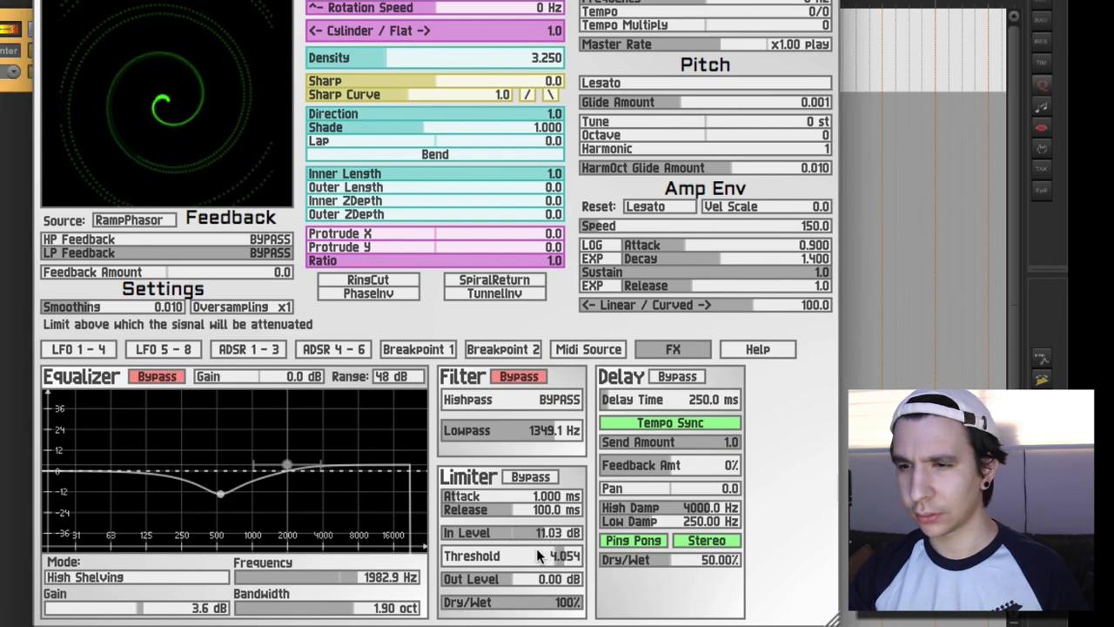
drag(548, 556, 566, 540)
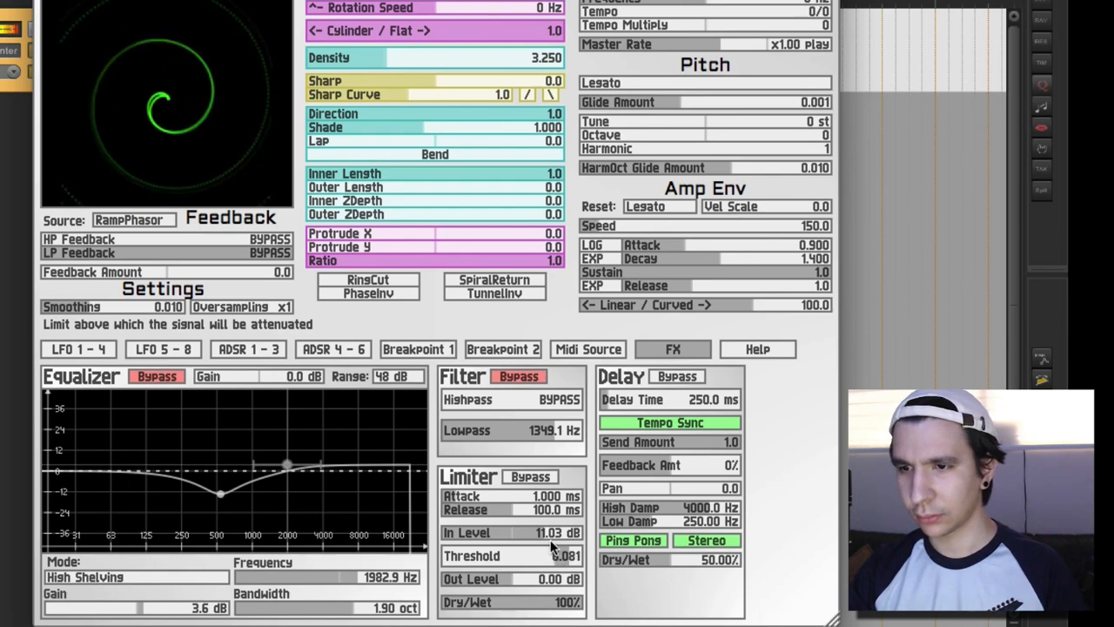
drag(549, 533, 549, 522)
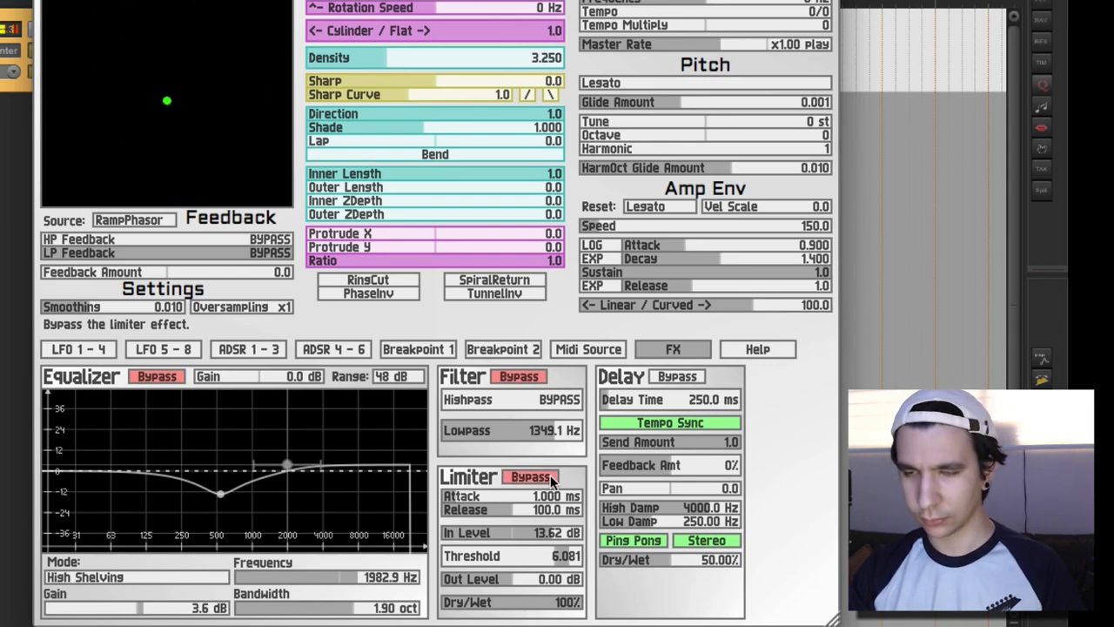
click(531, 476)
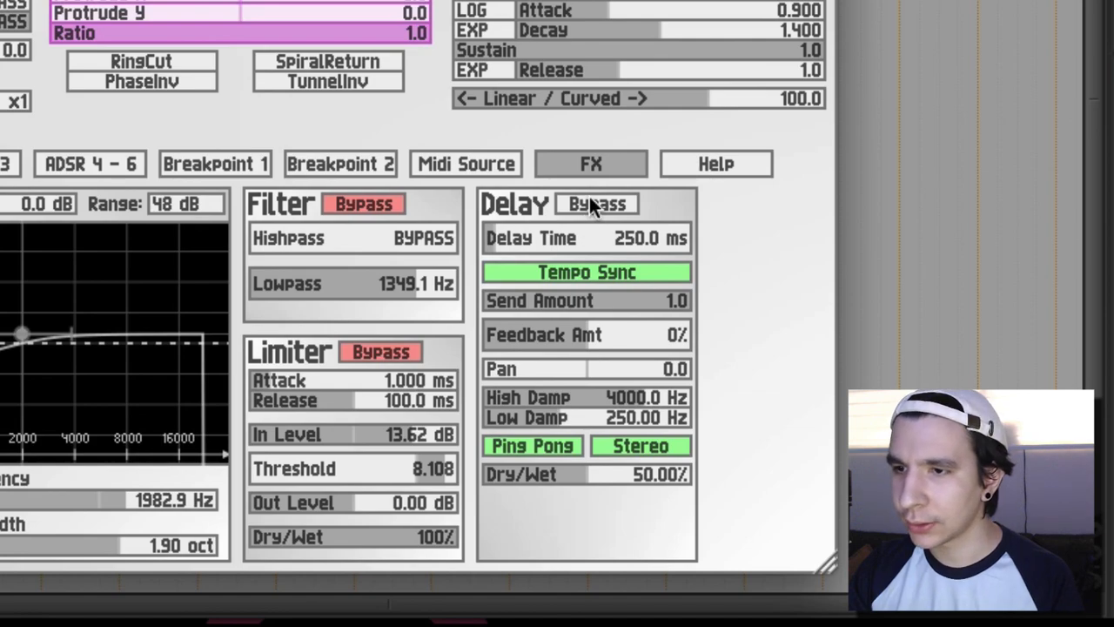
mouse_move(536, 397)
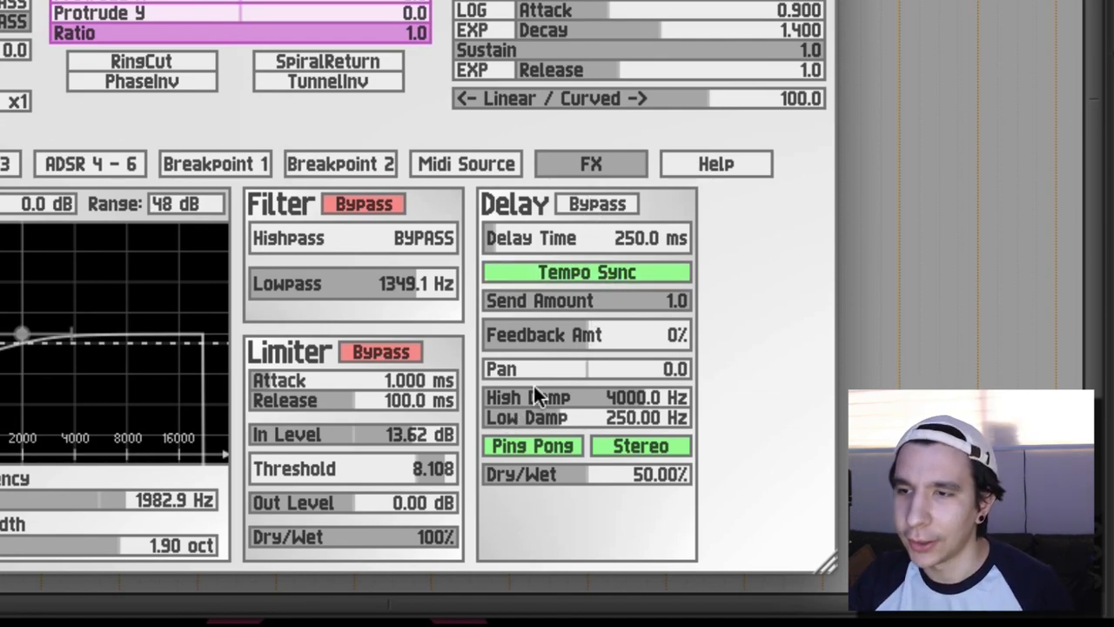
mouse_move(583, 287)
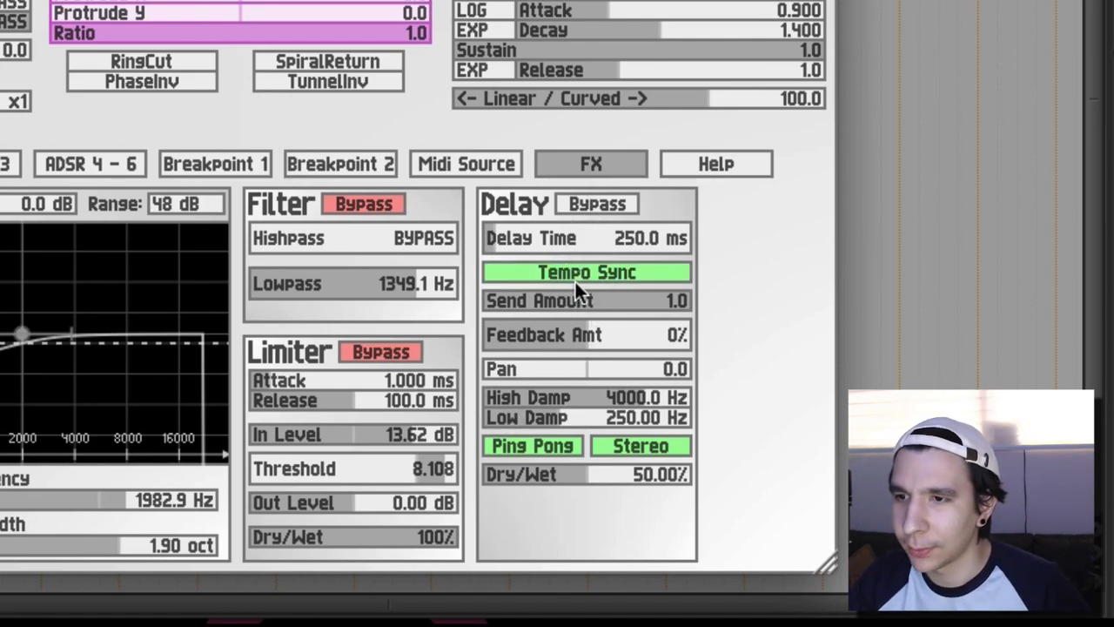
mouse_move(574, 311)
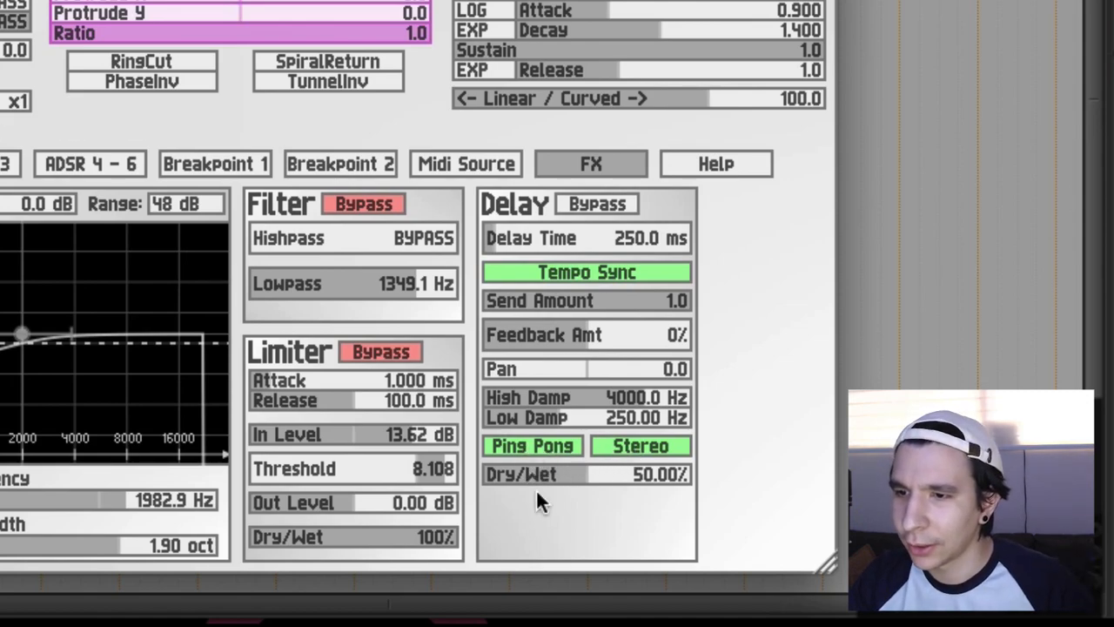
mouse_move(526, 479)
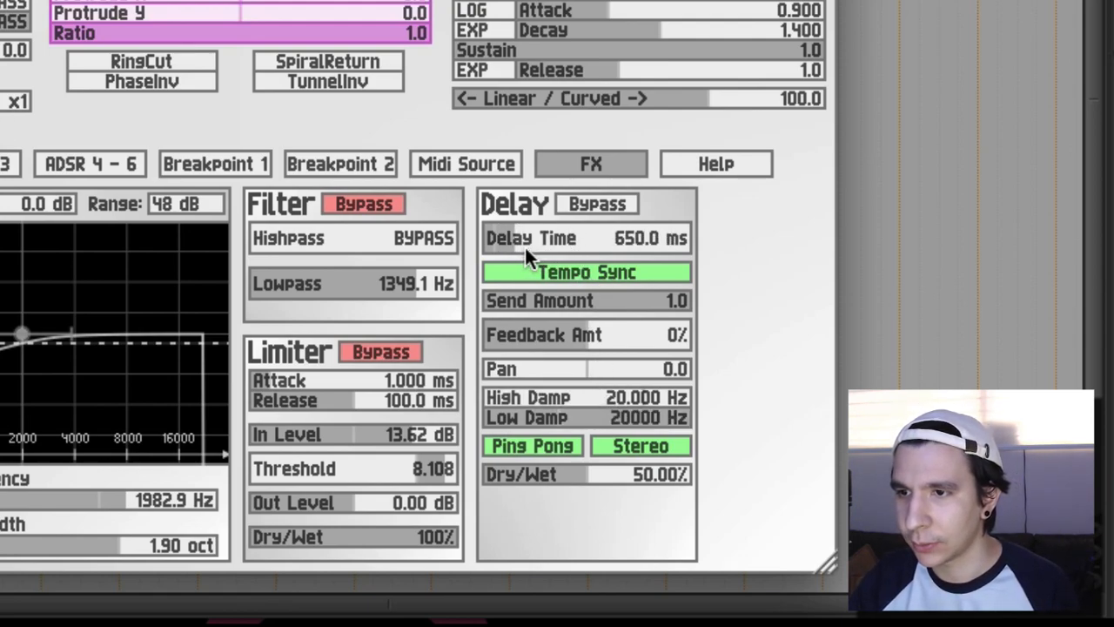
Lengthen the delay to 1.075 s with ~19% feedback and compare Ping Pong on and off.
drag(585, 236, 523, 252)
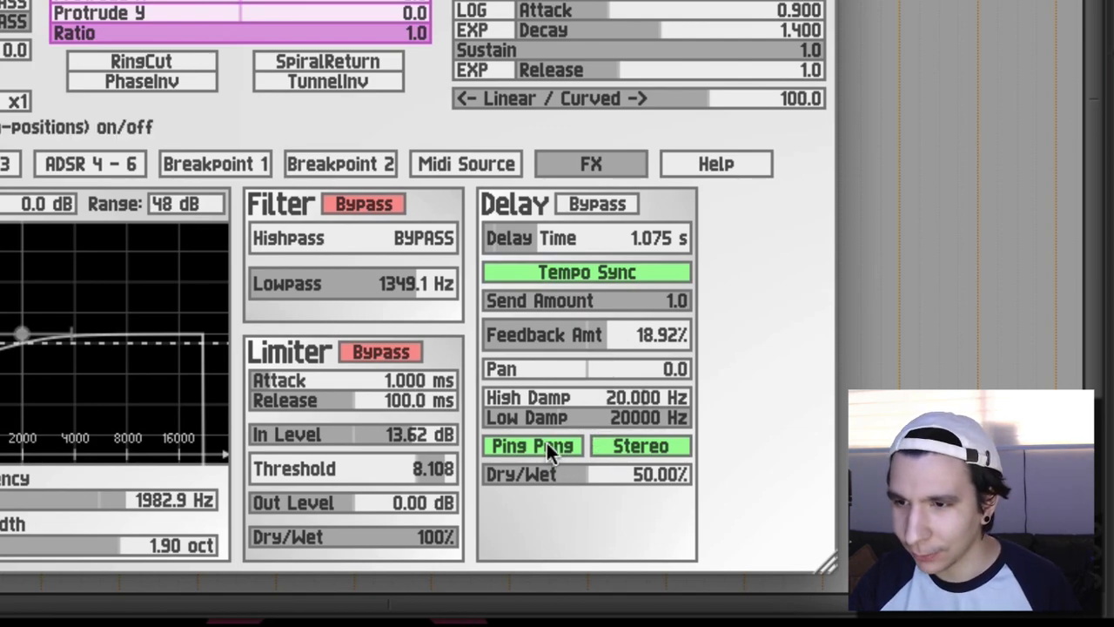
click(533, 445)
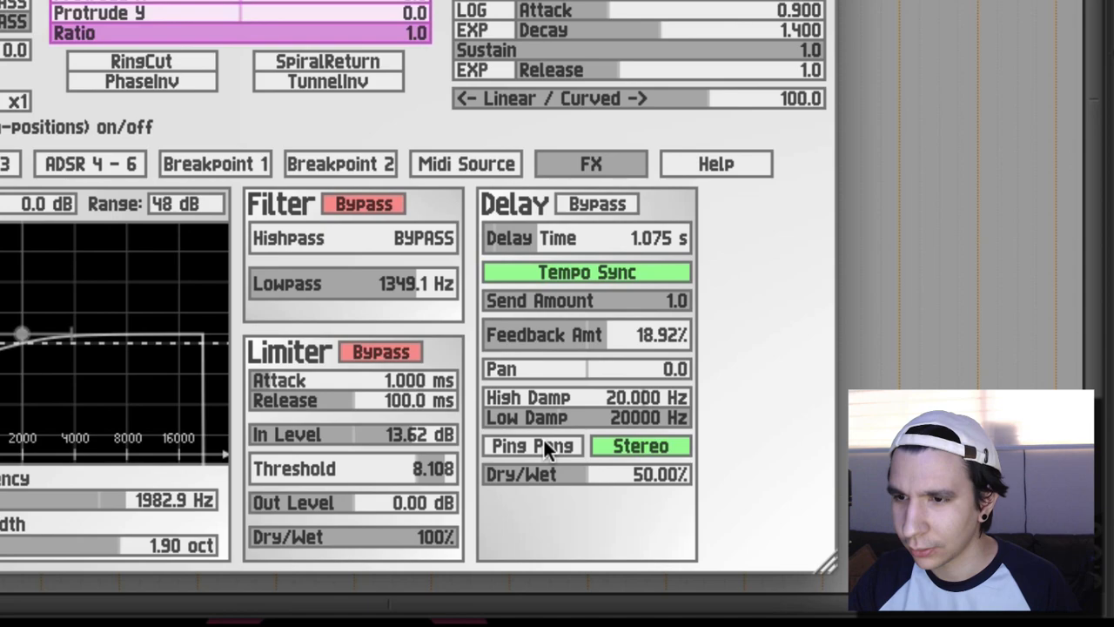
click(532, 446)
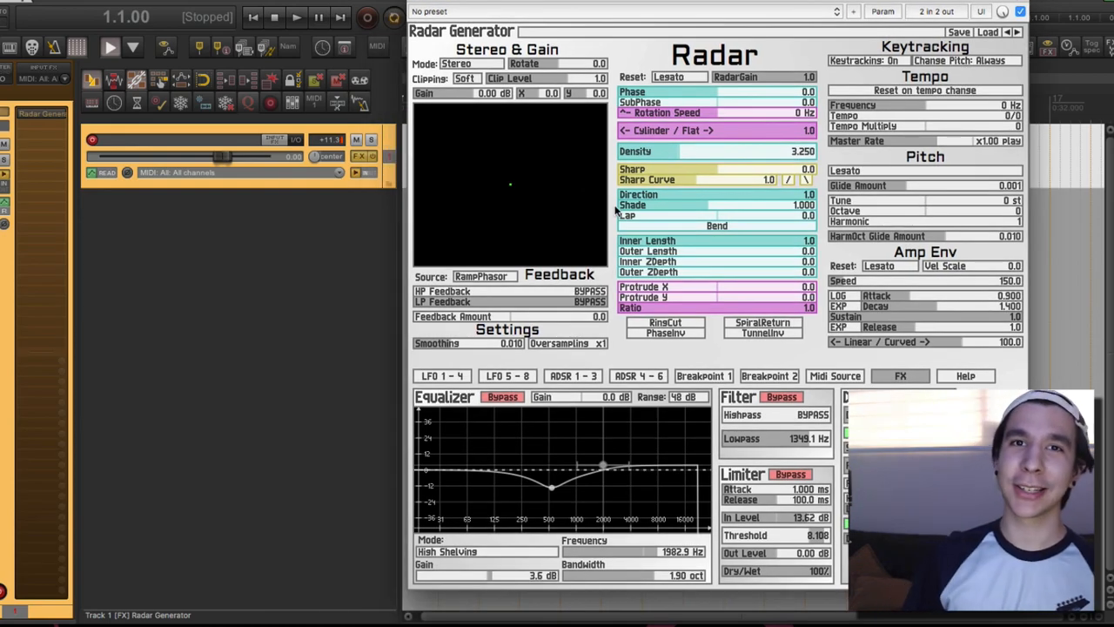
mouse_move(677, 178)
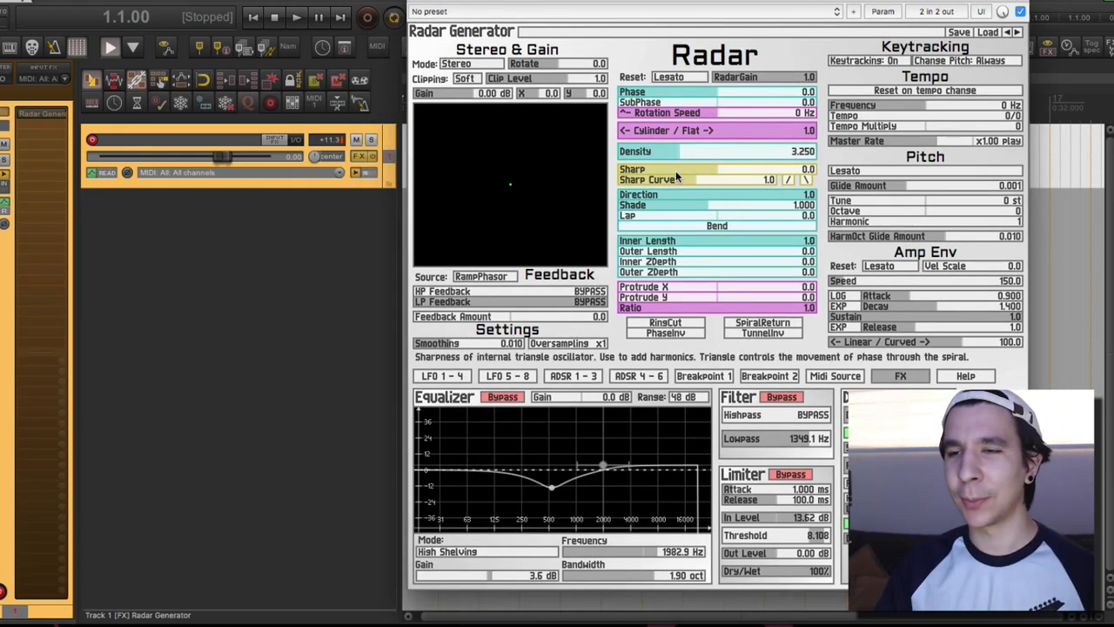